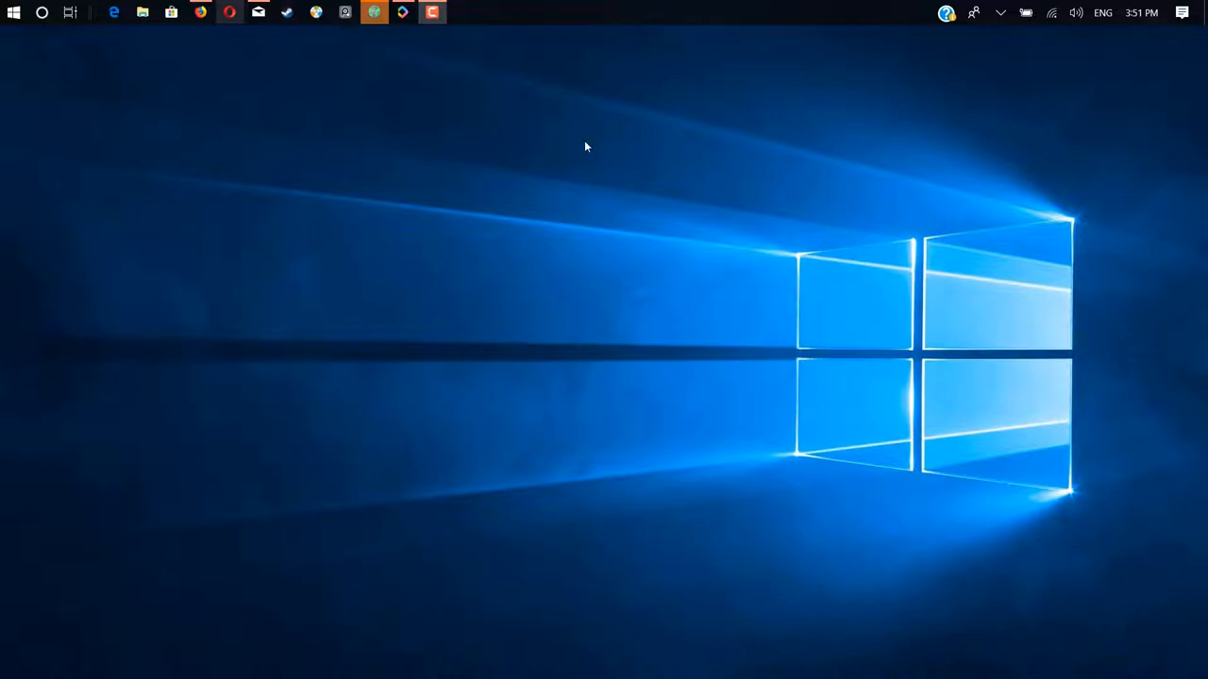
pyautogui.moveTo(474, 123)
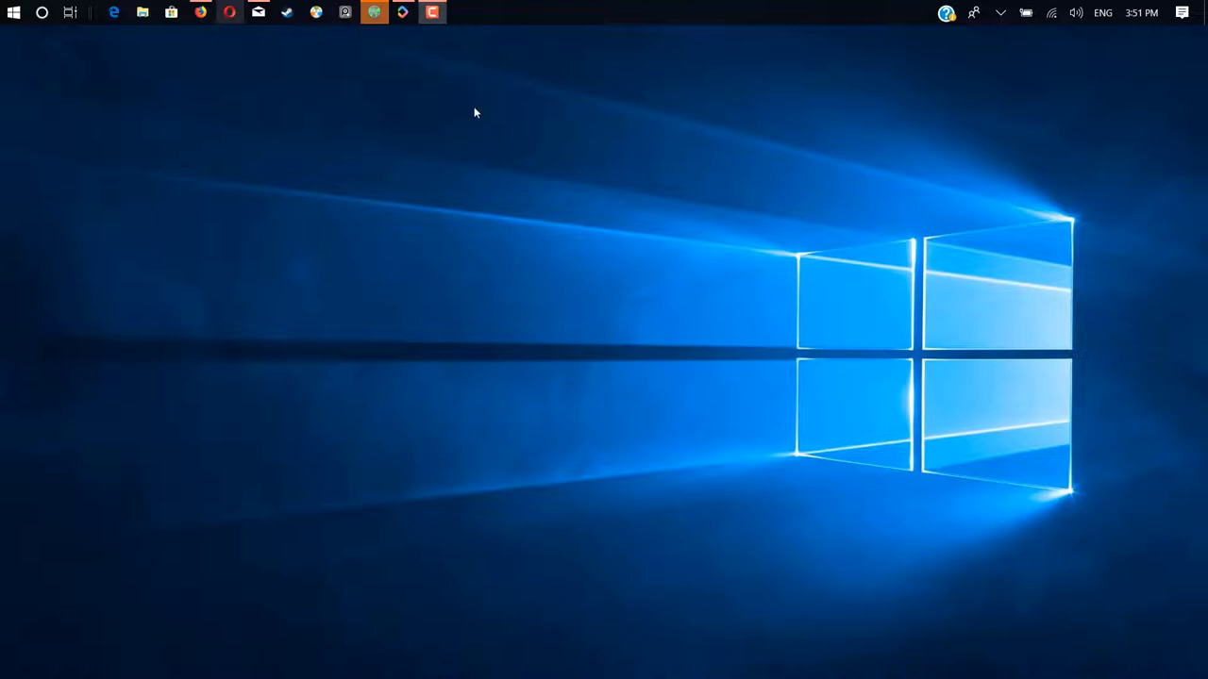
pyautogui.moveTo(499, 45)
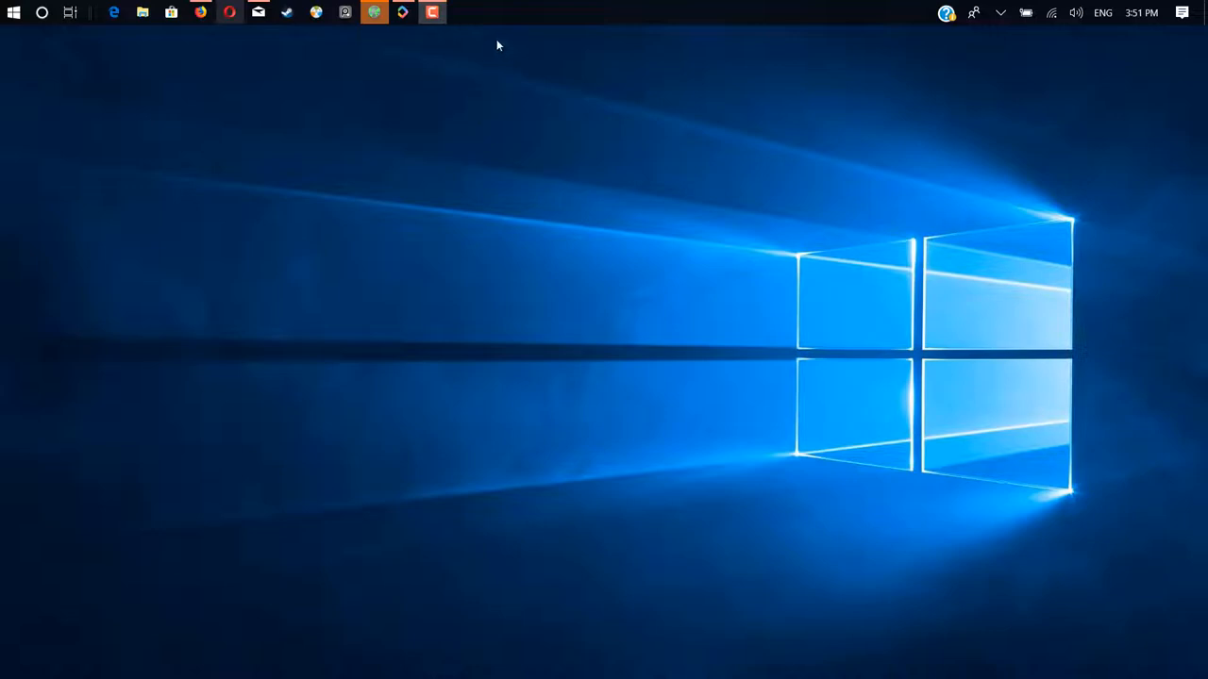
pyautogui.moveTo(456, 45)
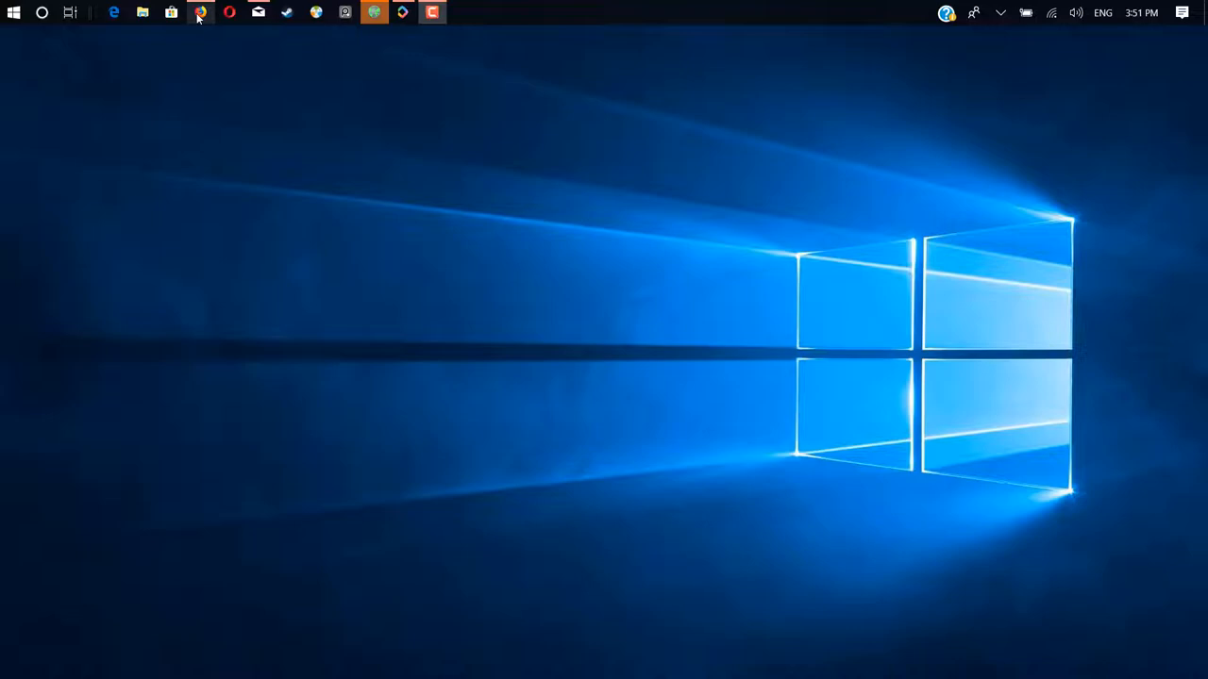
# Search Google in Firefox for 'ivy abundant cars'
pyautogui.click(199, 12)
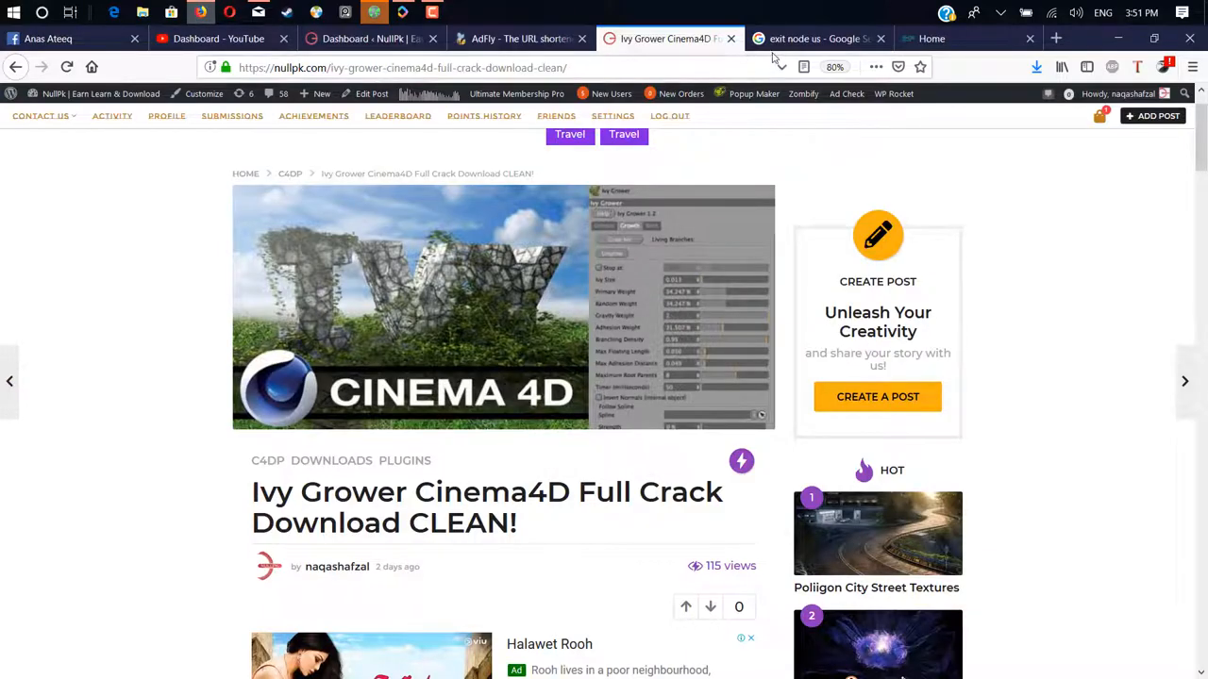
pyautogui.click(816, 39)
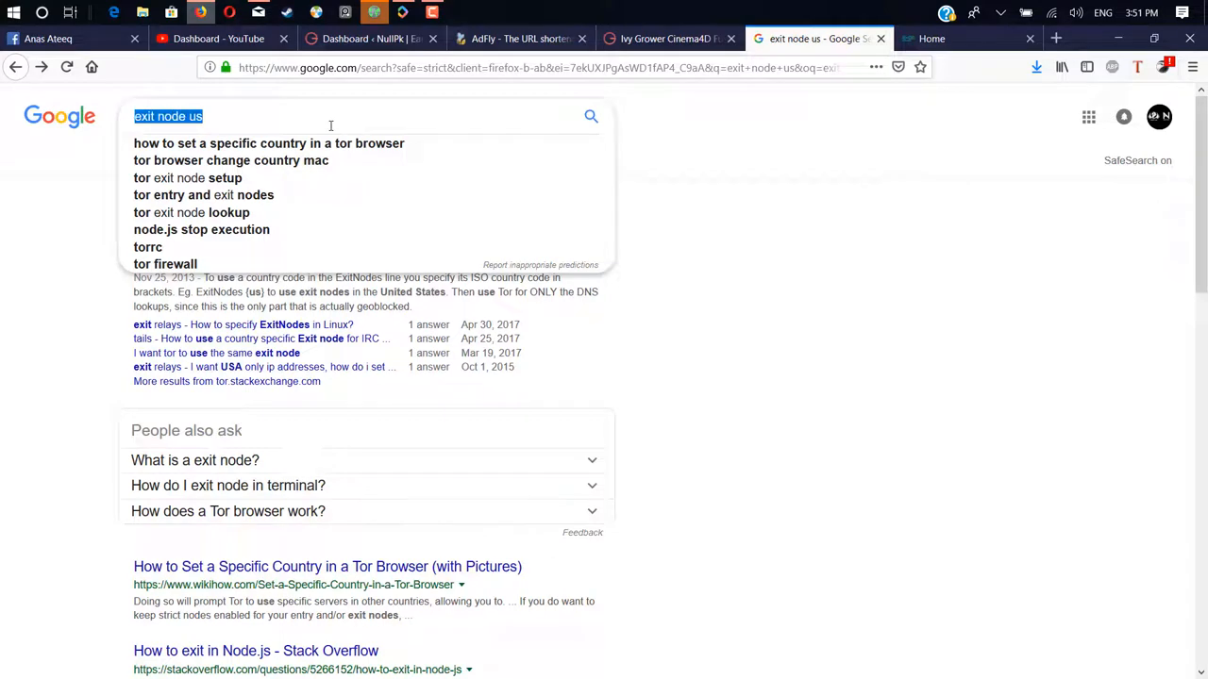
pyautogui.write('ivy abundant cars')
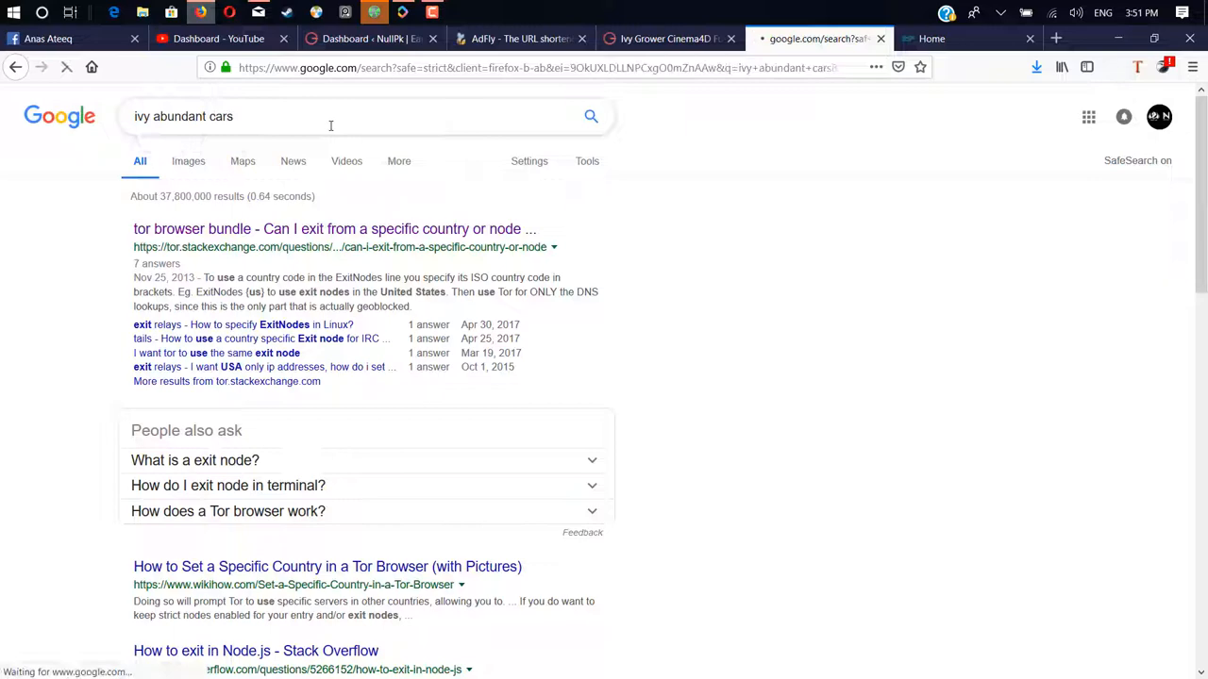
pyautogui.click(591, 117)
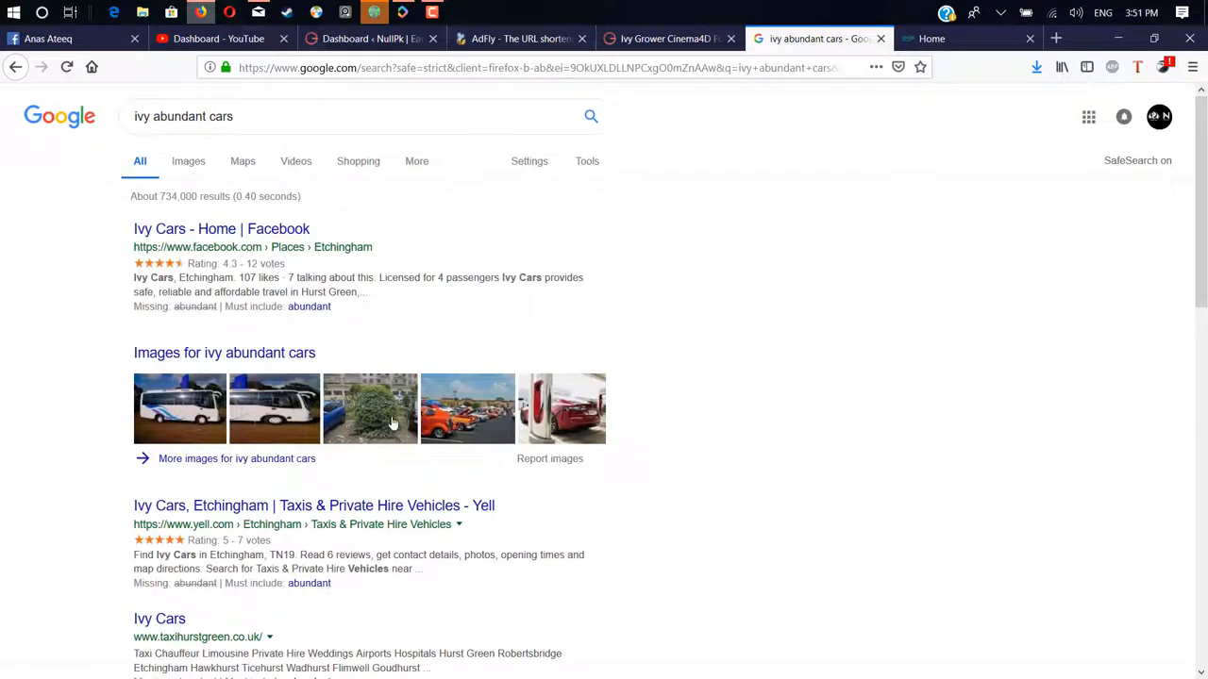
# Browse the ivy-covered car image results with corrected spelling, then return to the Ivy Grower tab
pyautogui.click(184, 160)
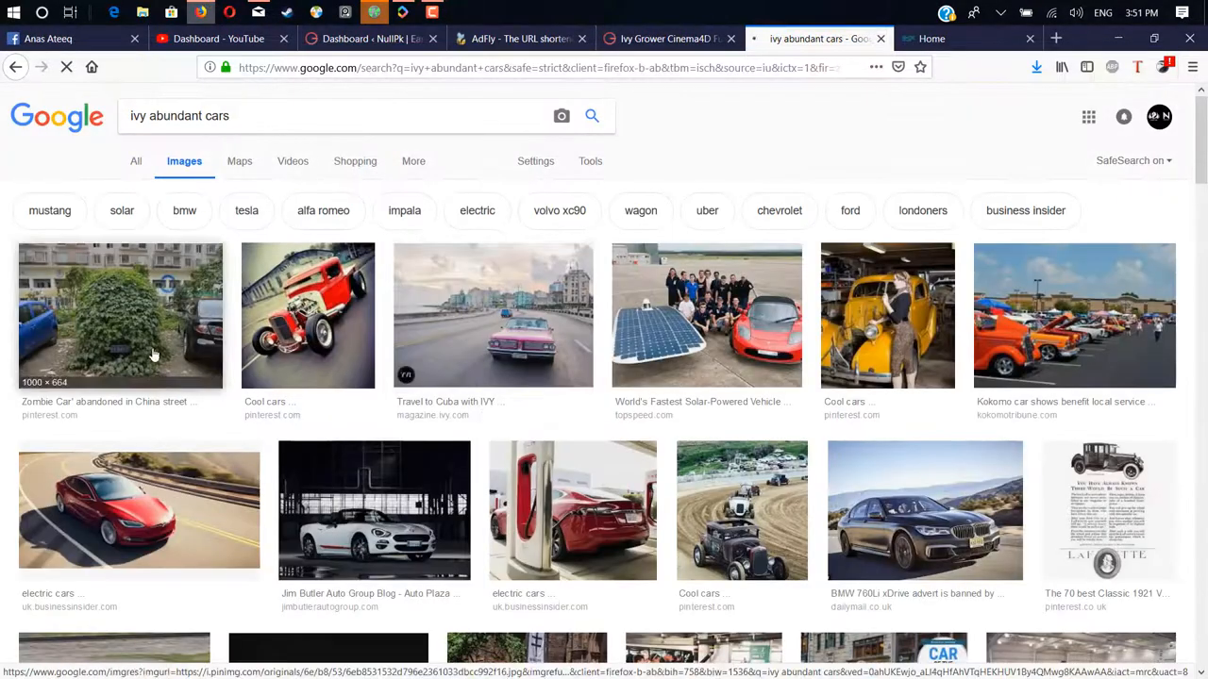
pyautogui.click(119, 315)
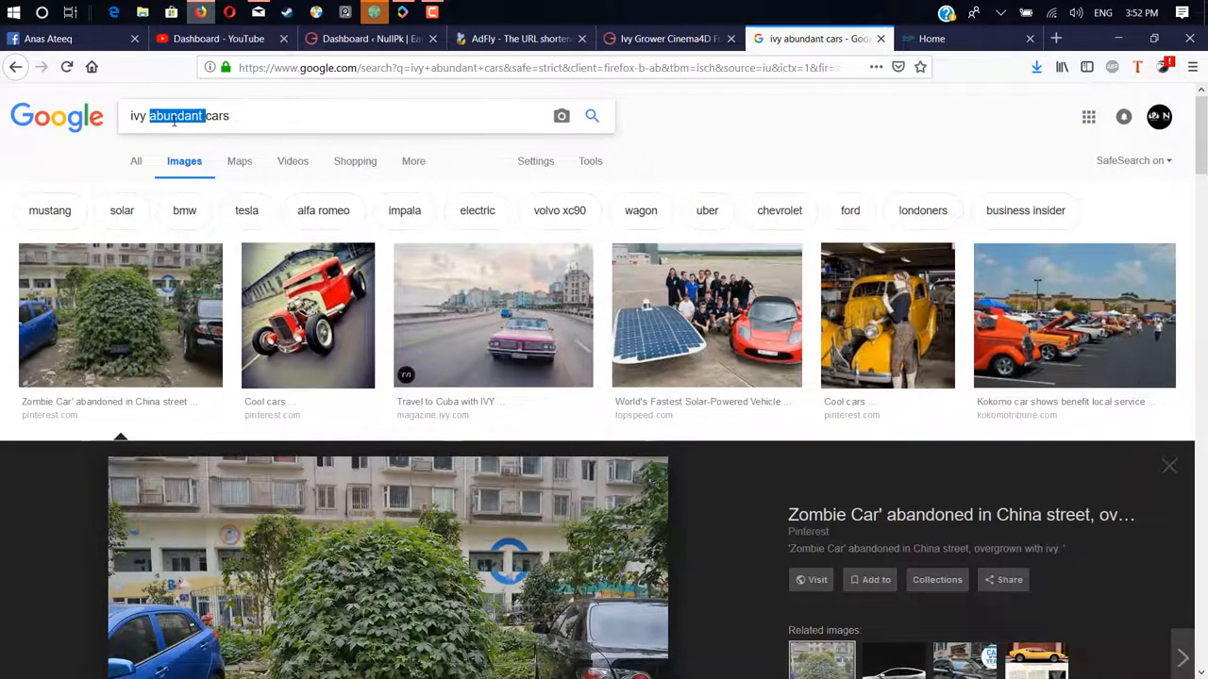
pyautogui.write('abenda')
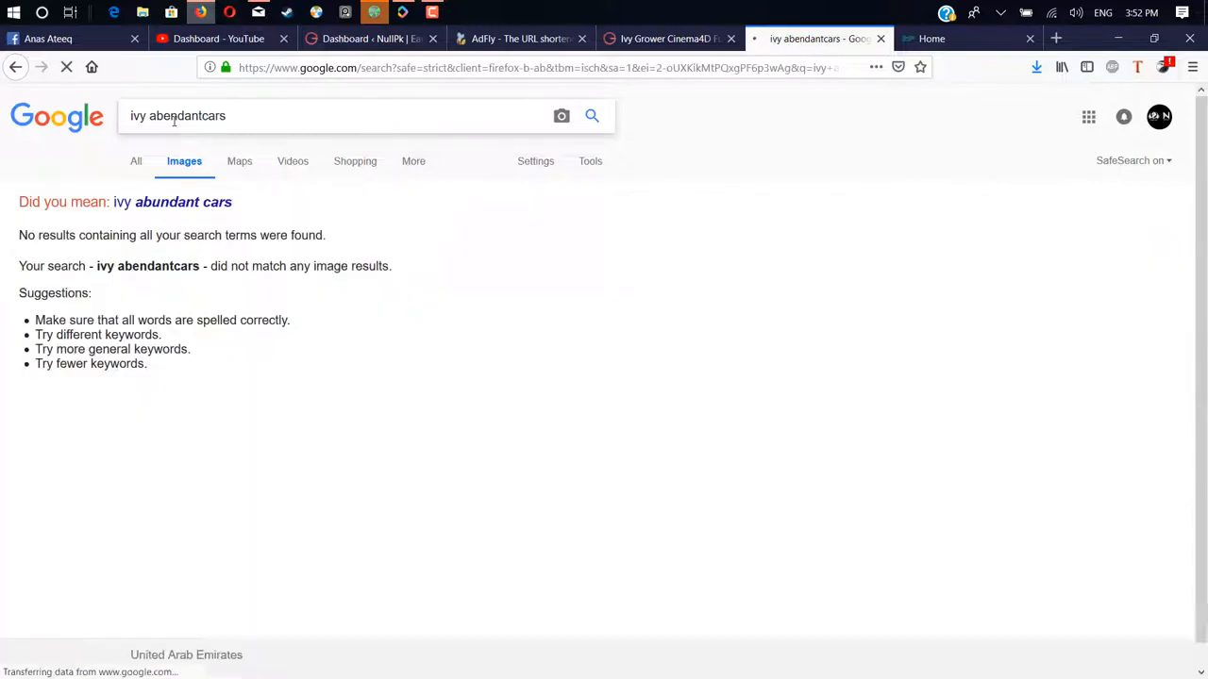
pyautogui.click(183, 201)
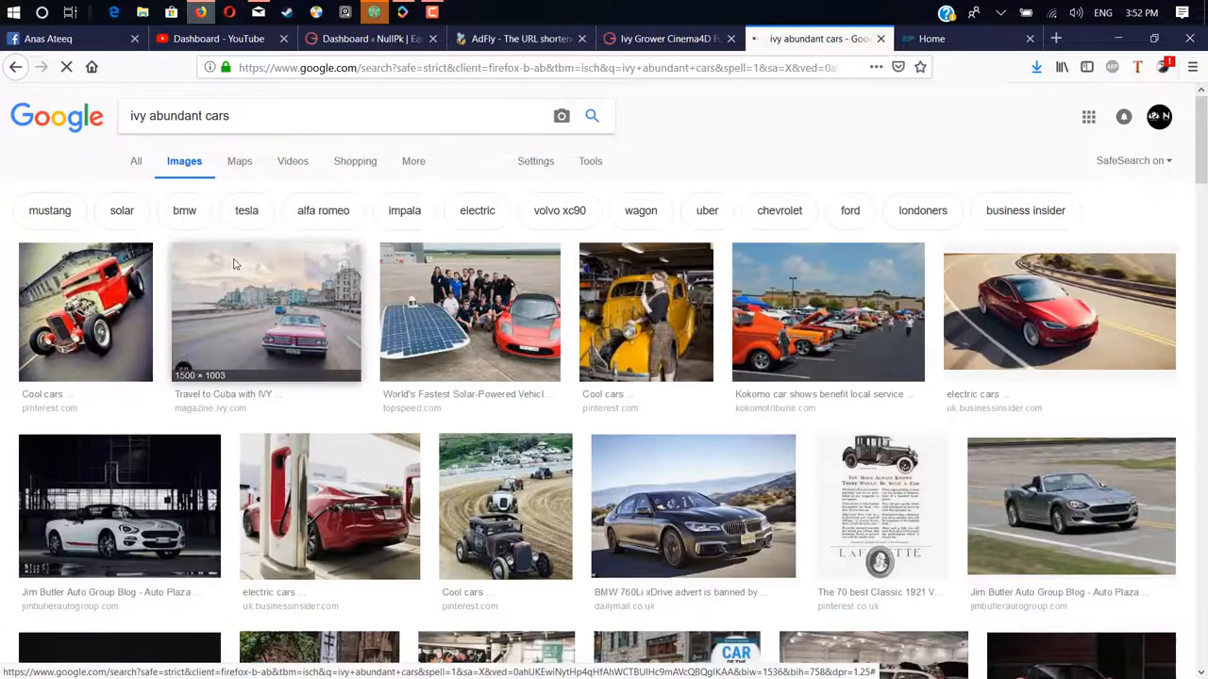
pyautogui.scroll(-3)
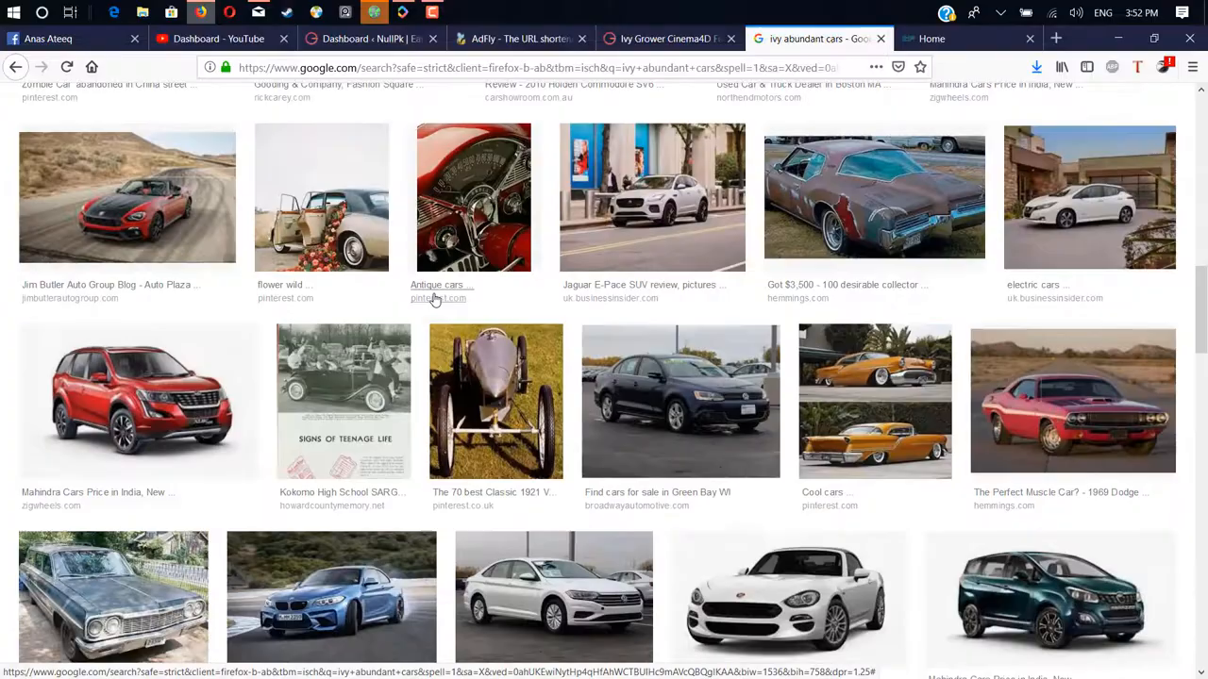
pyautogui.scroll(-3)
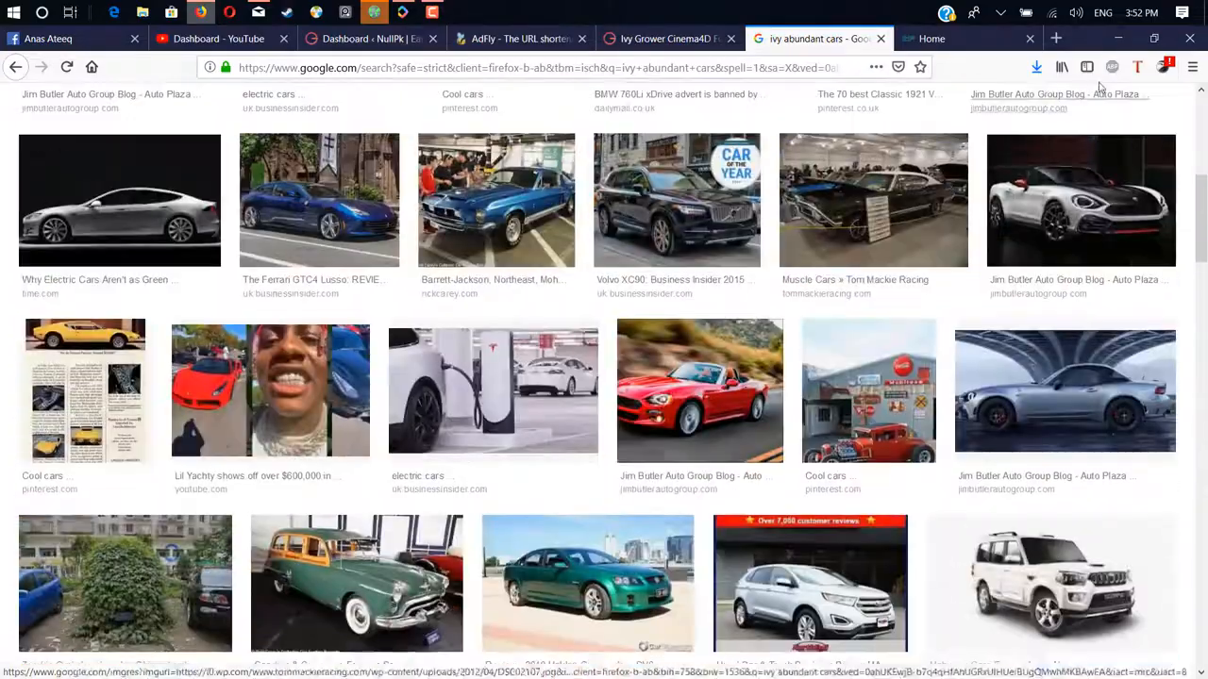
pyautogui.click(665, 39)
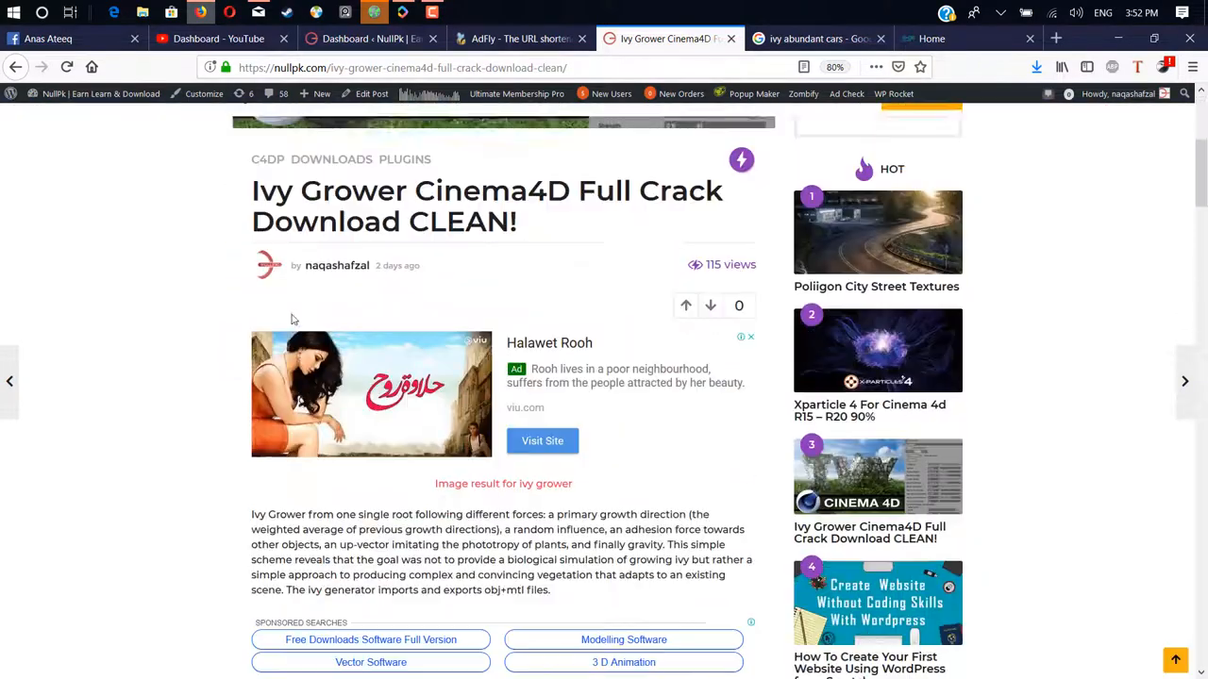
# Scroll the Ivy Grower page down to its Download section
pyautogui.scroll(-3)
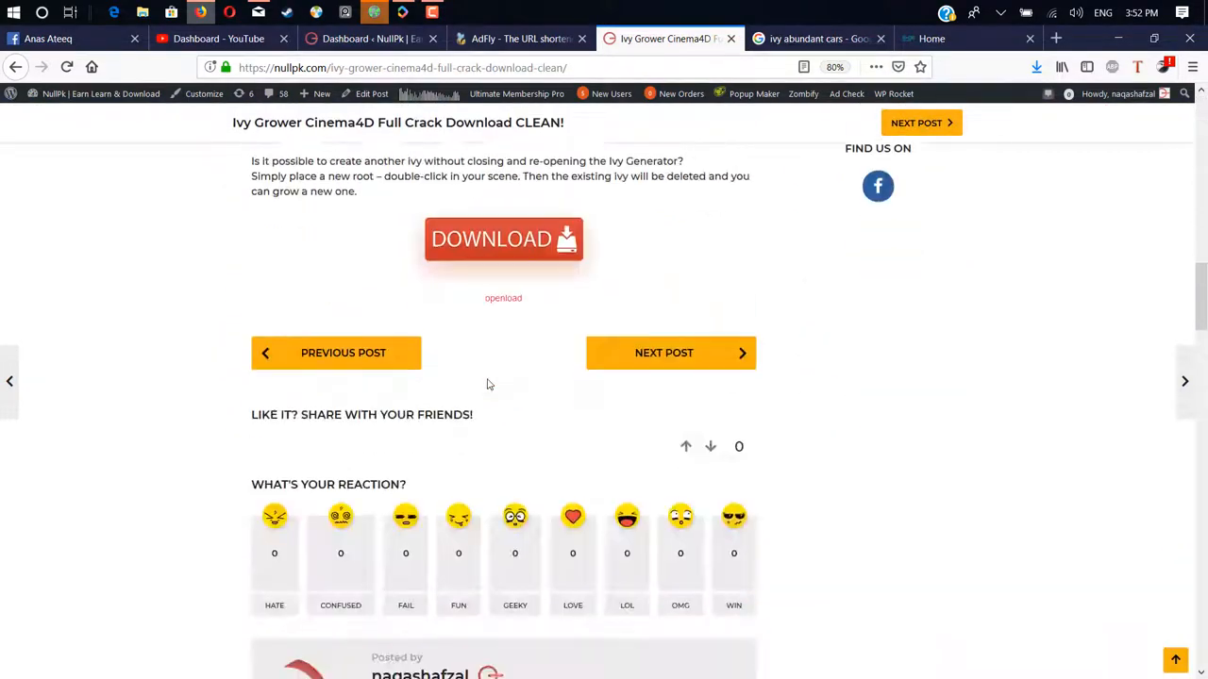
pyautogui.scroll(-3)
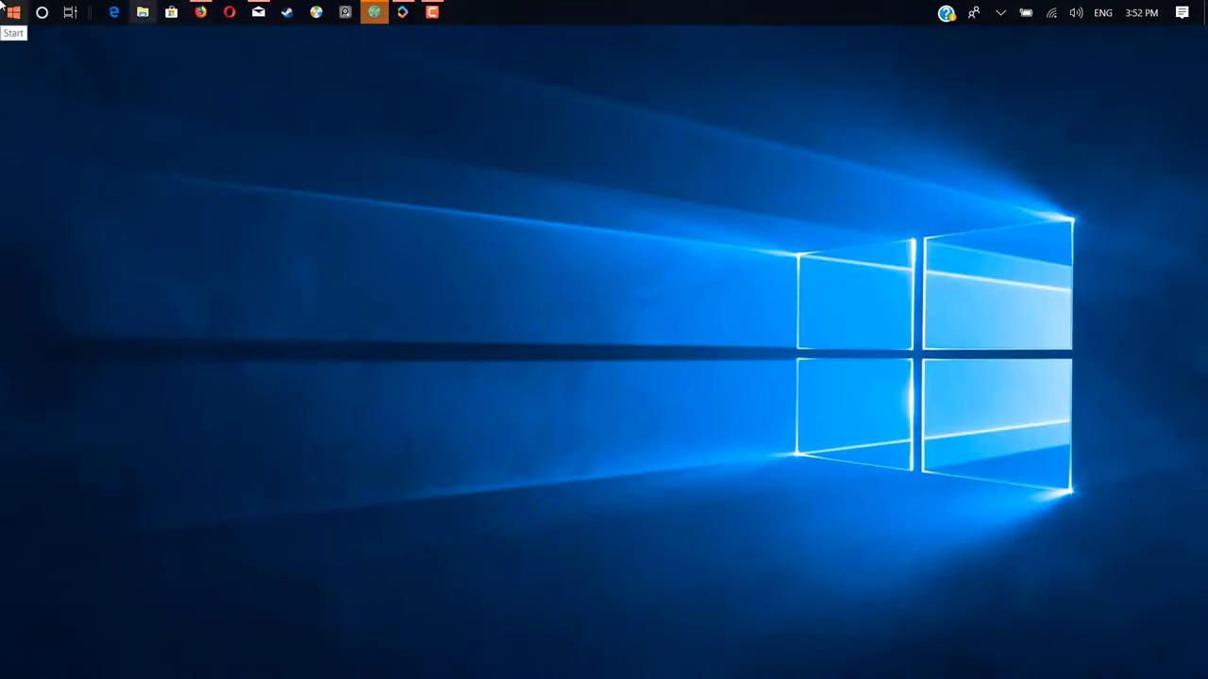
# Launch Cinema 4D R19 from the pinned Start menu tile
pyautogui.click(14, 12)
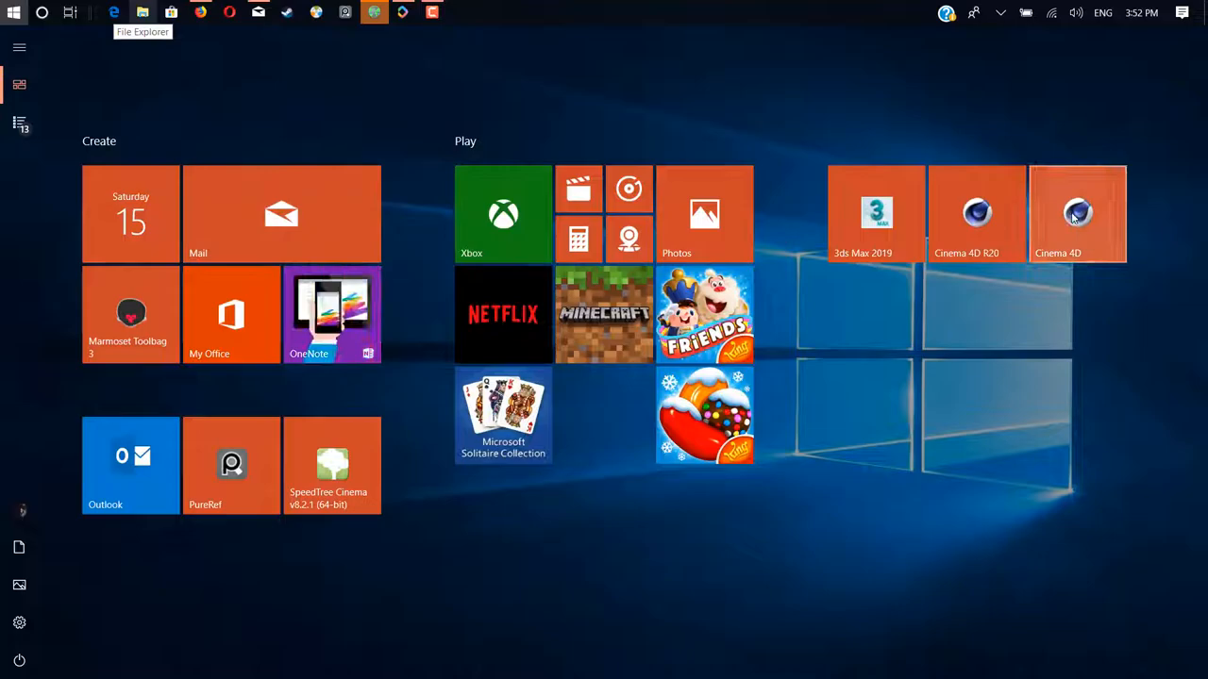
pyautogui.click(14, 13)
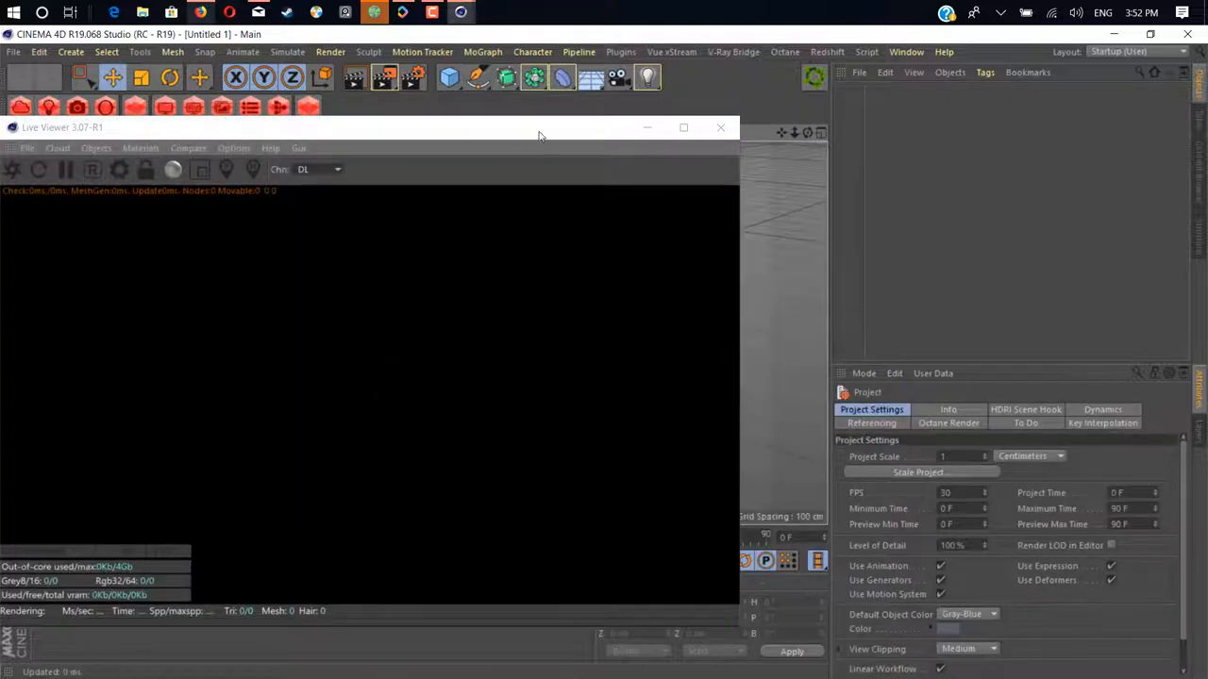
# Close the Live Viewer and add Drop2Floor and Ivy Grower to the top palette
pyautogui.click(721, 128)
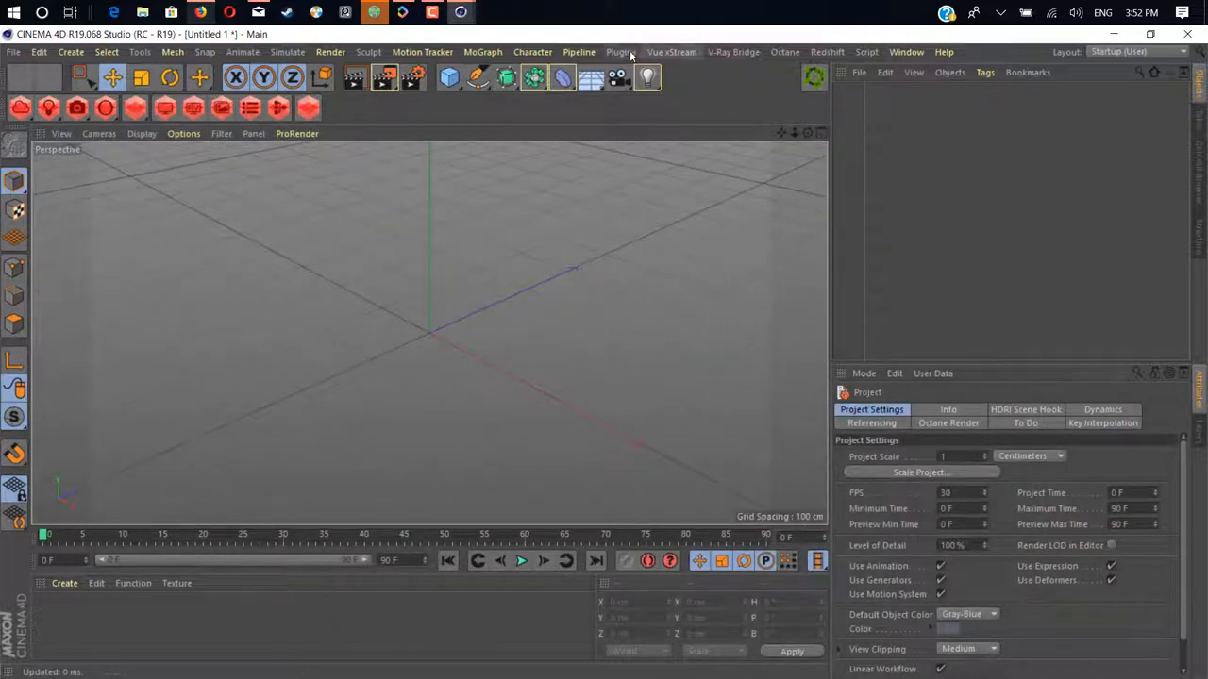
pyautogui.click(620, 52)
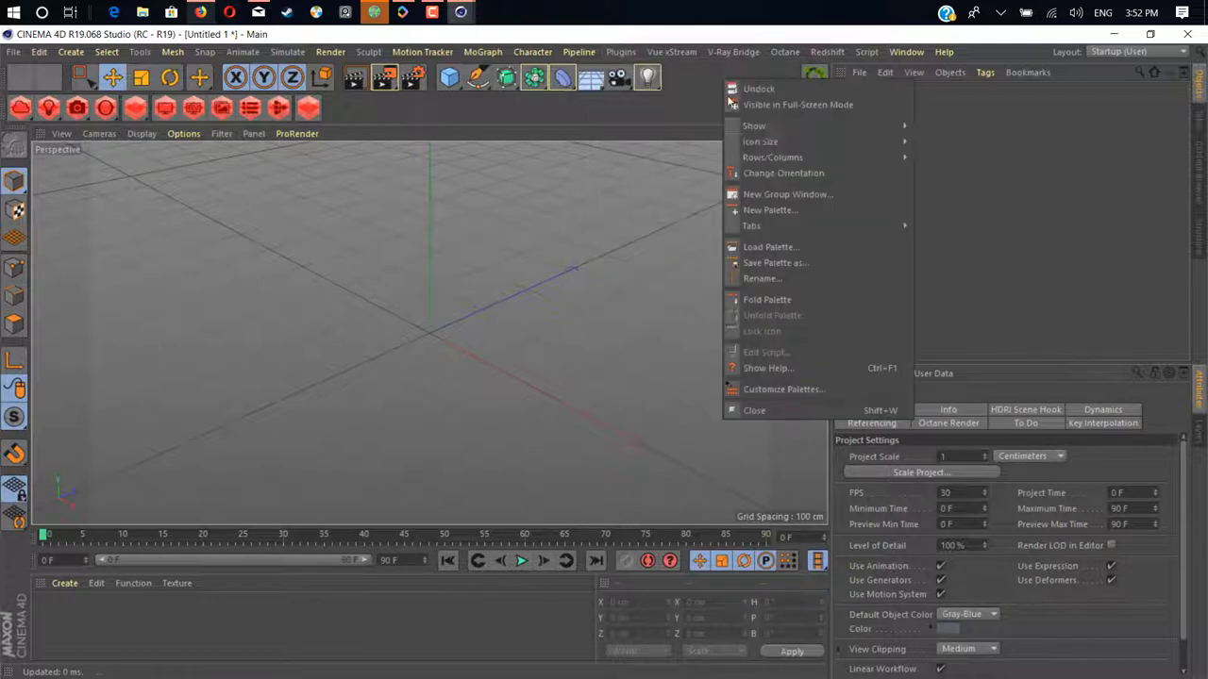
pyautogui.moveTo(783, 173)
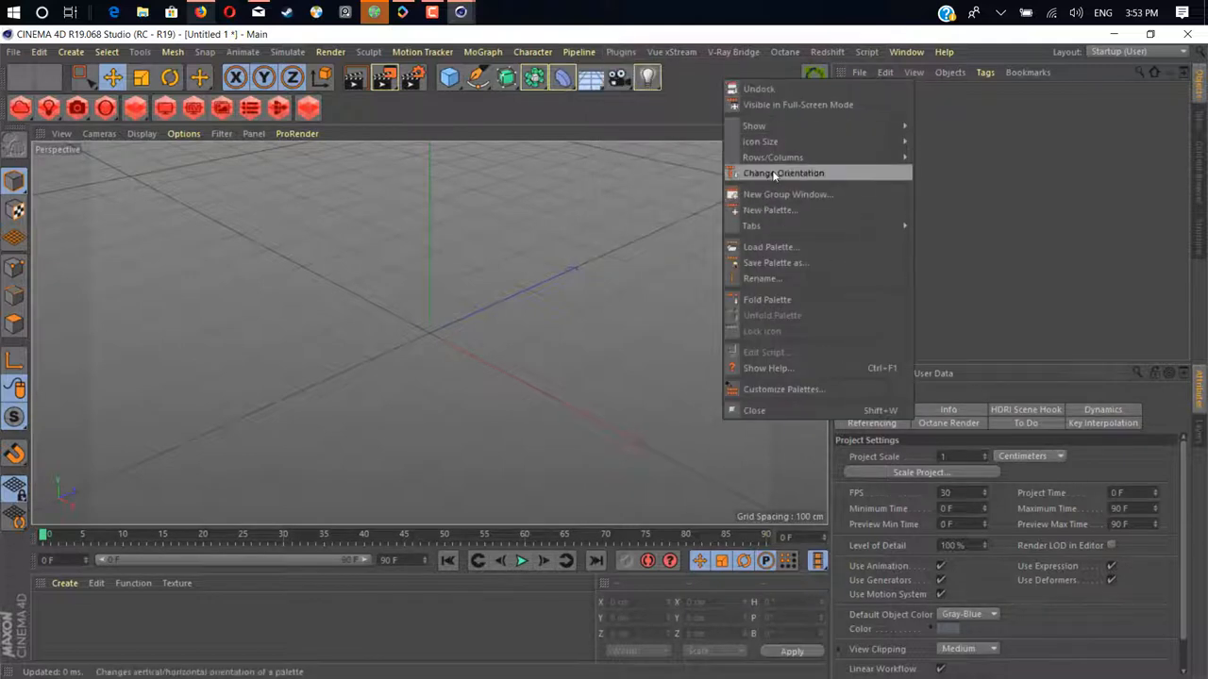
pyautogui.click(783, 389)
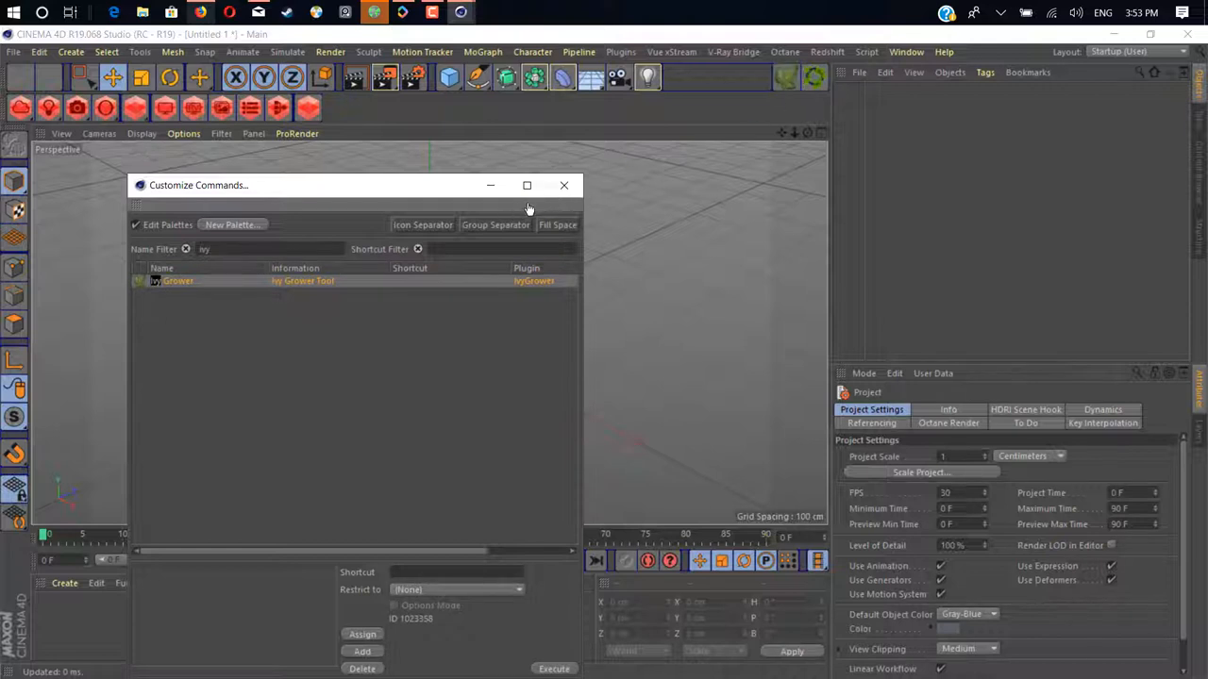
pyautogui.write('d')
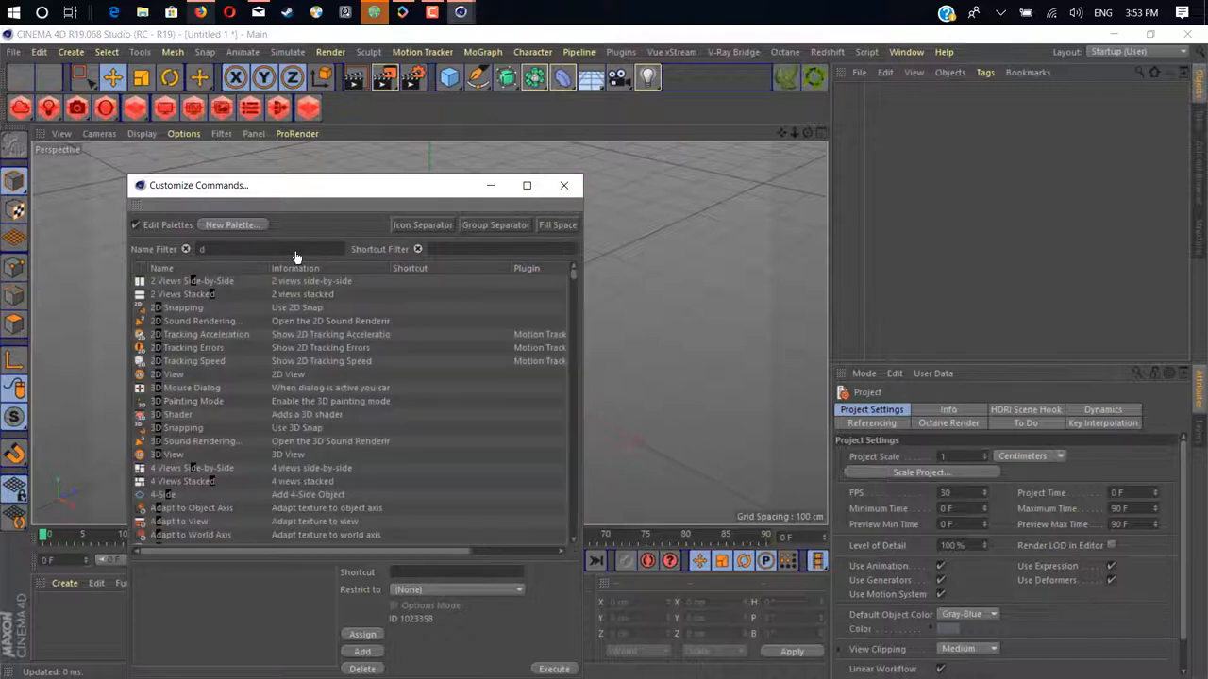
pyautogui.write('drop')
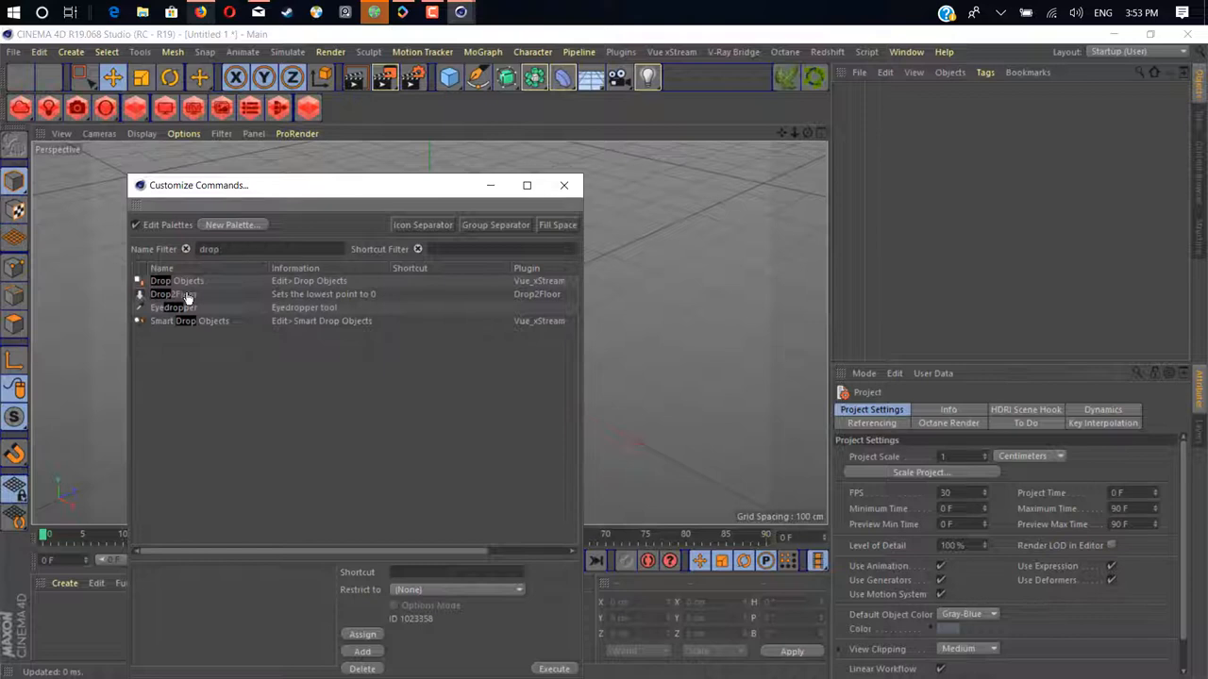
pyautogui.click(173, 293)
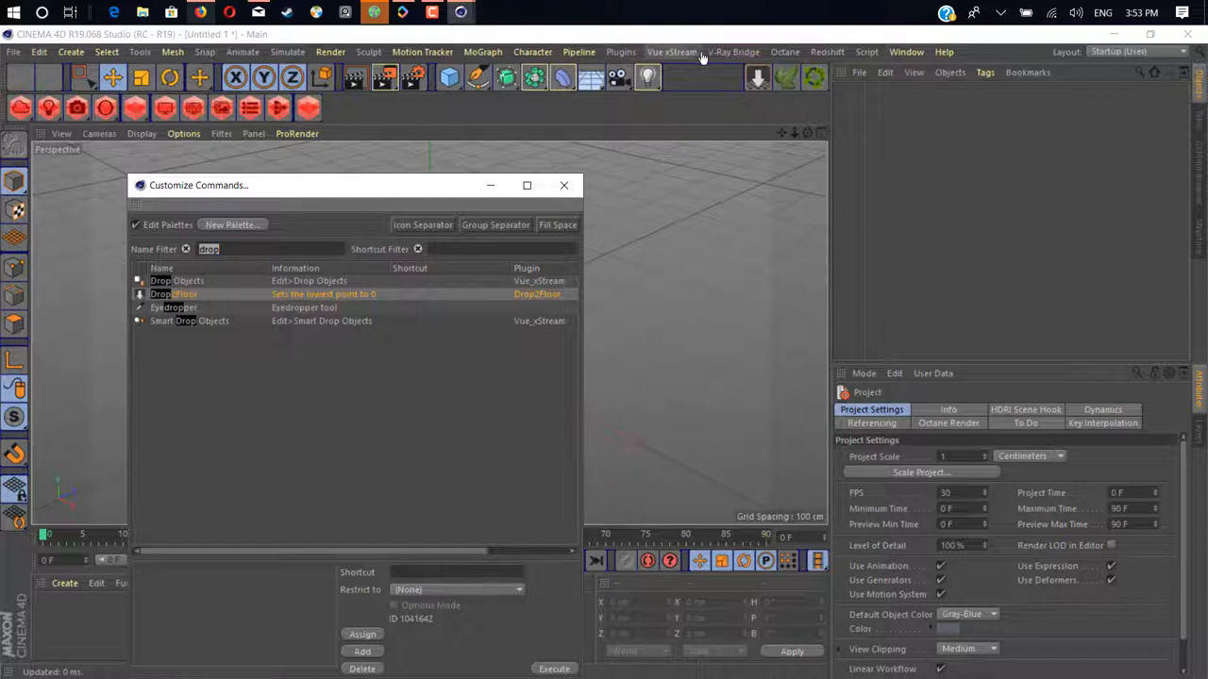
pyautogui.click(621, 52)
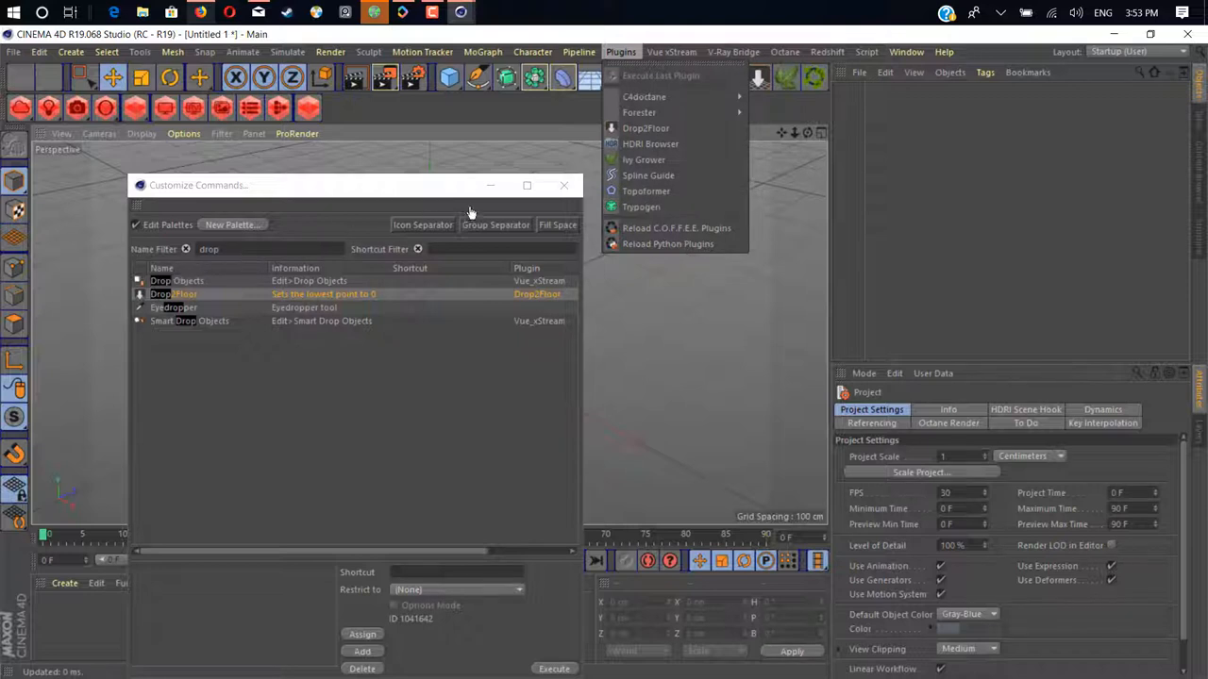
pyautogui.click(563, 185)
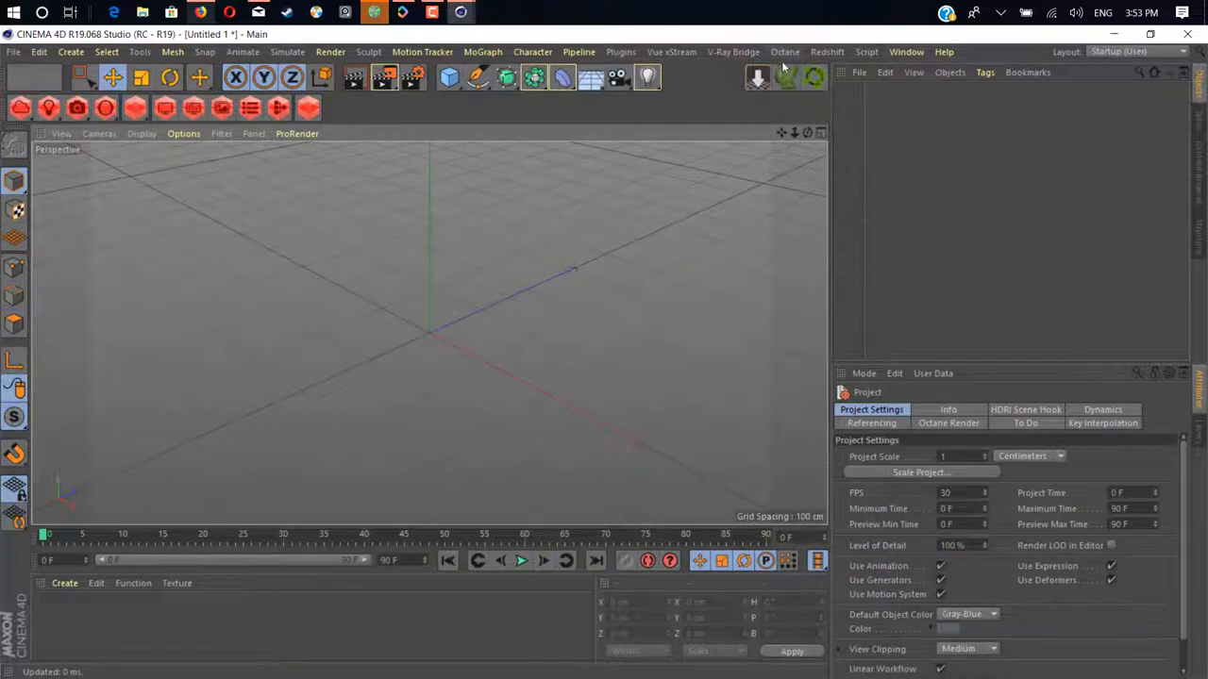
# Add a MoText object from the MoGraph menu
pyautogui.click(904, 52)
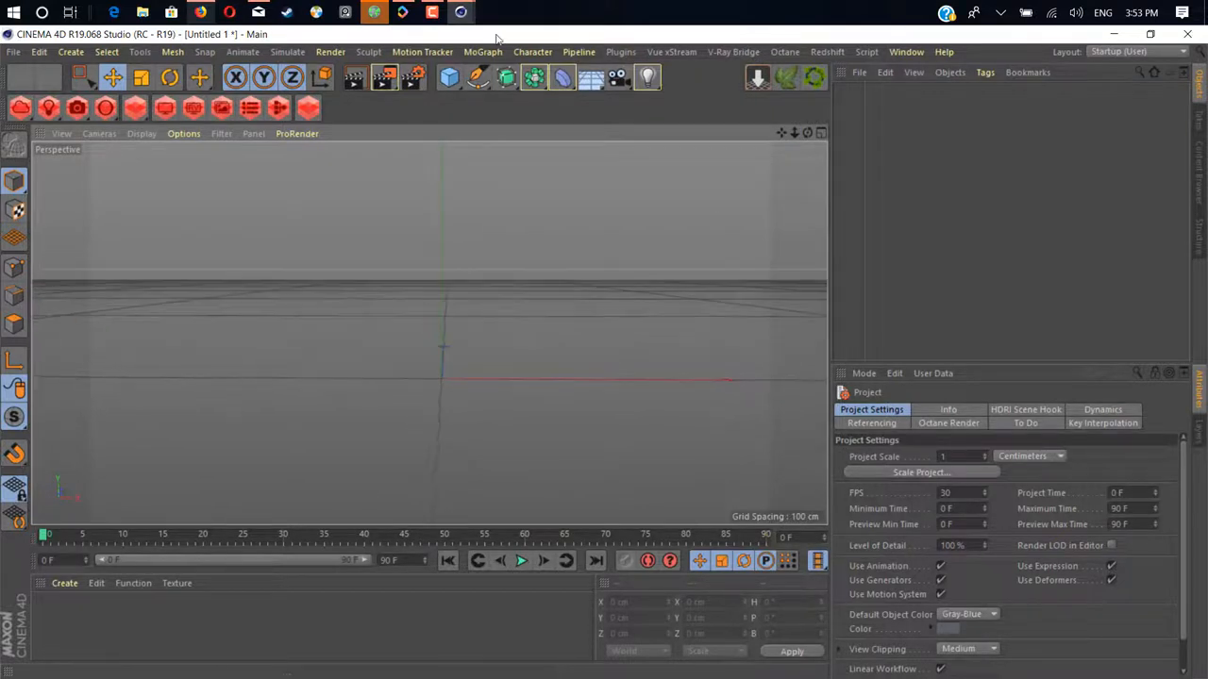
pyautogui.click(483, 52)
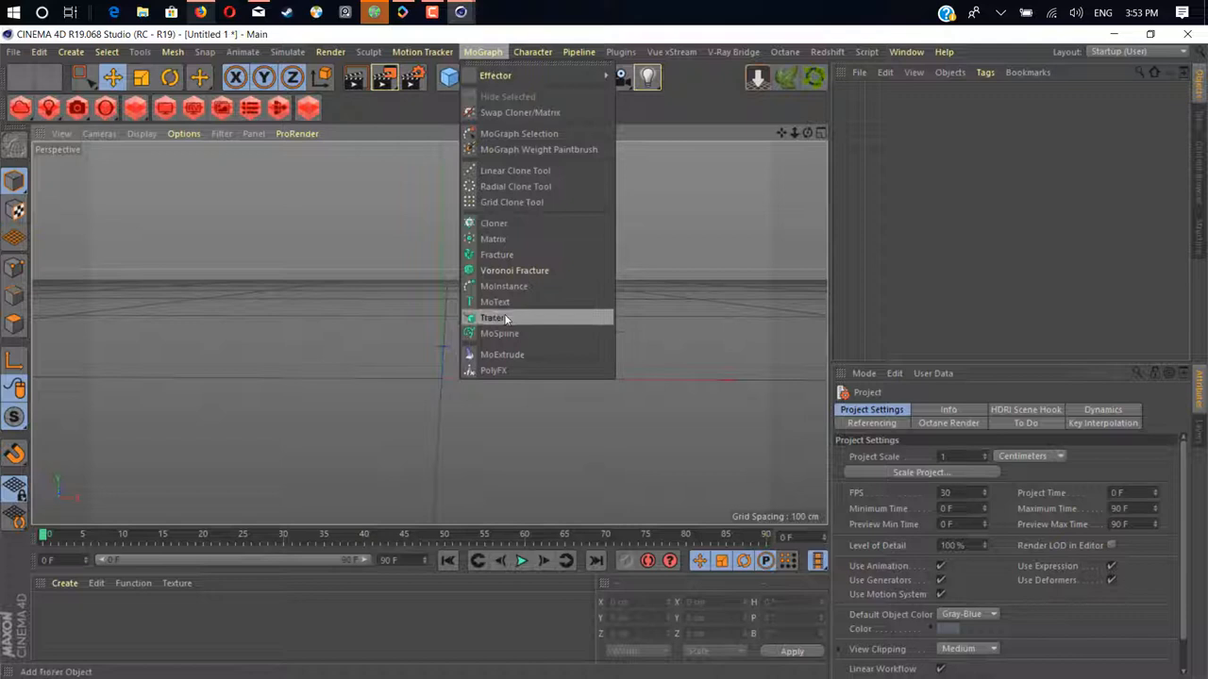
pyautogui.click(494, 301)
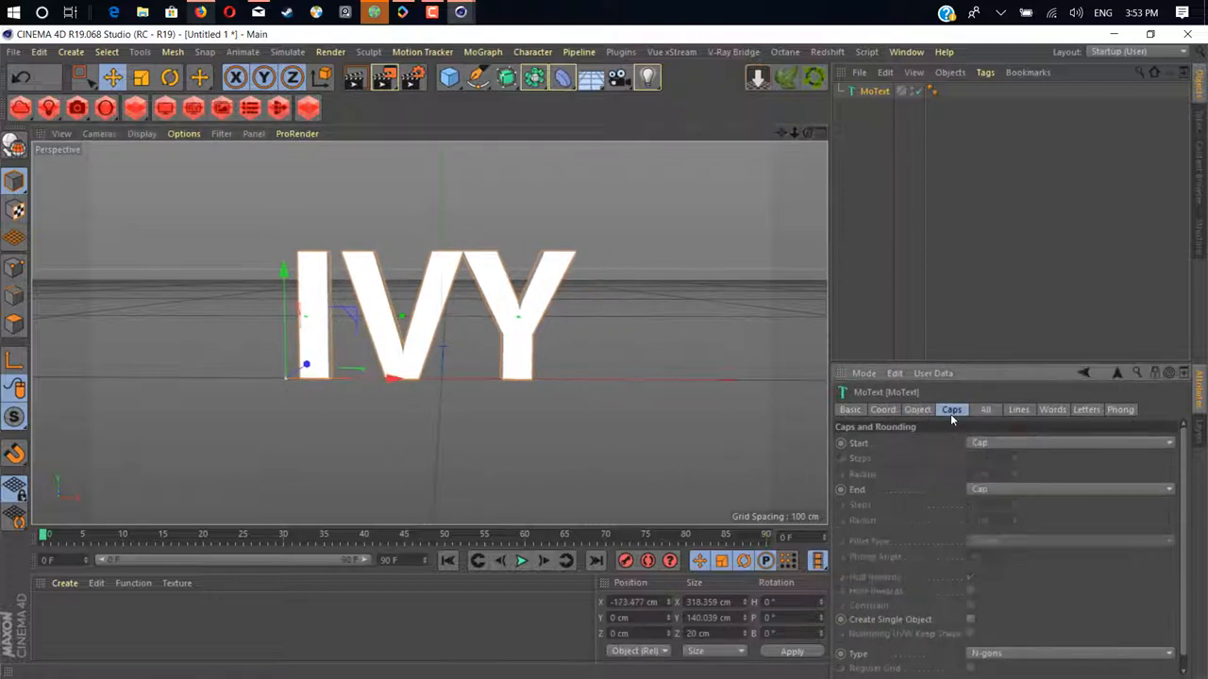
# Give the MoText a Fillet Cap at the start, then show its Object properties
pyautogui.click(1071, 442)
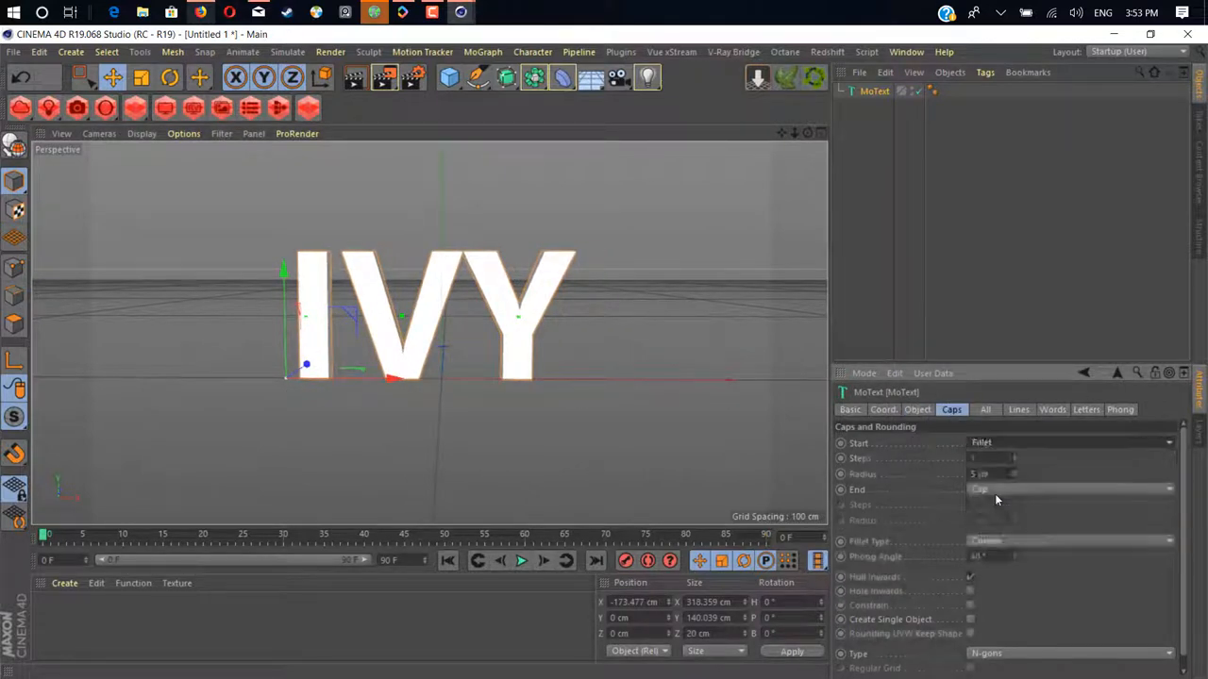
pyautogui.click(1071, 490)
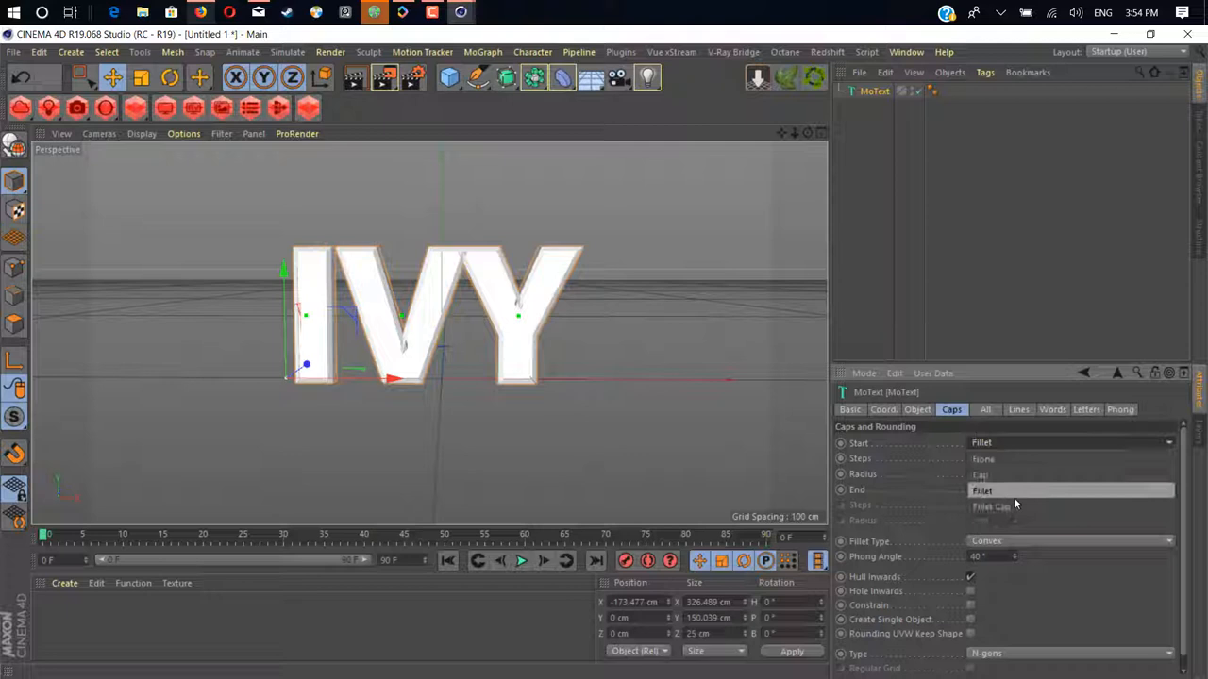
pyautogui.click(995, 507)
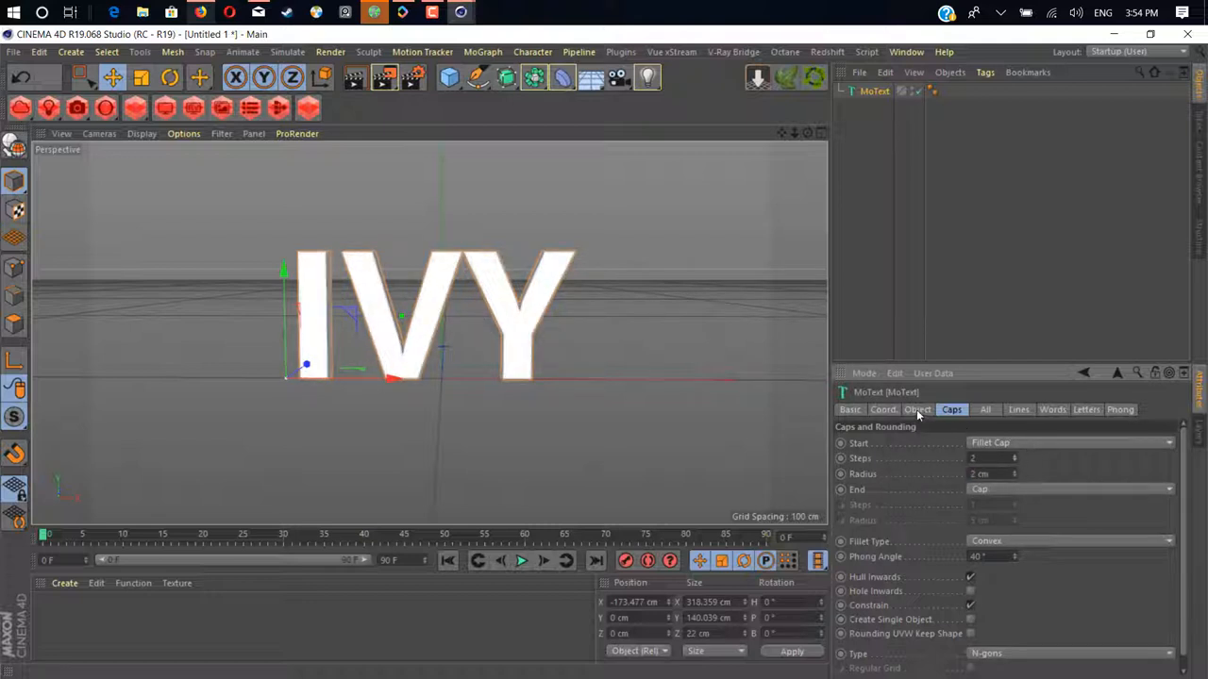
pyautogui.click(916, 409)
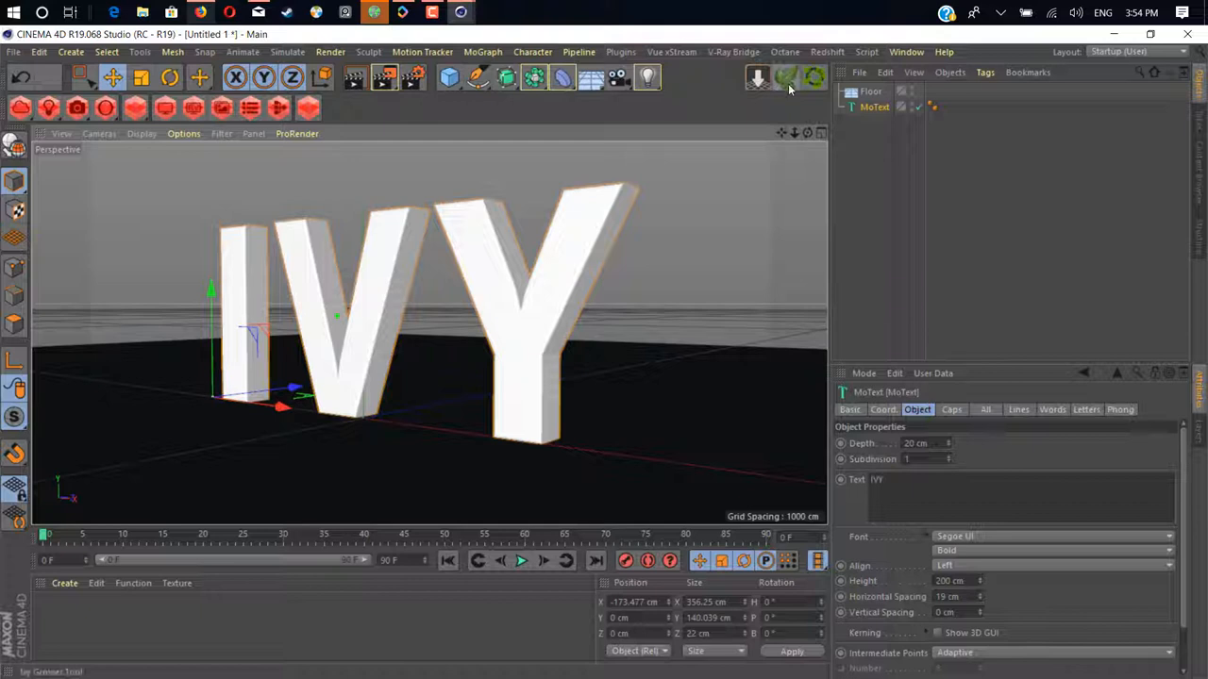
# Add an Ivy Grower object from Plugins and bring up its Growth settings
pyautogui.click(621, 52)
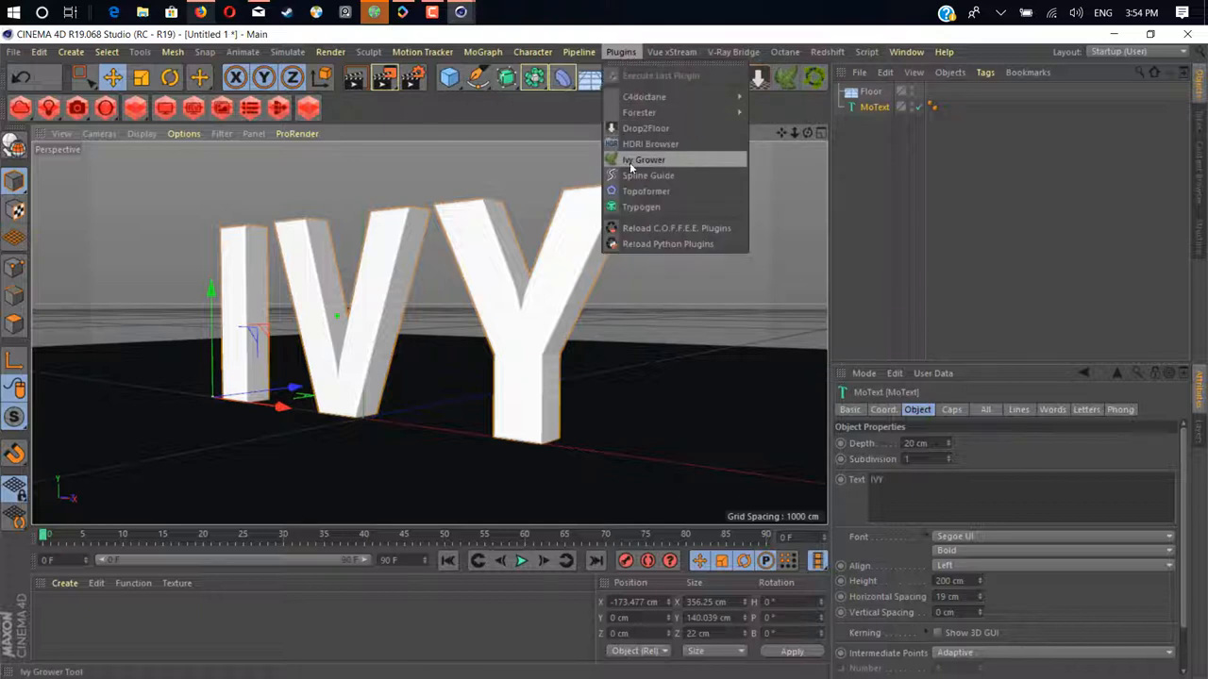
pyautogui.click(644, 160)
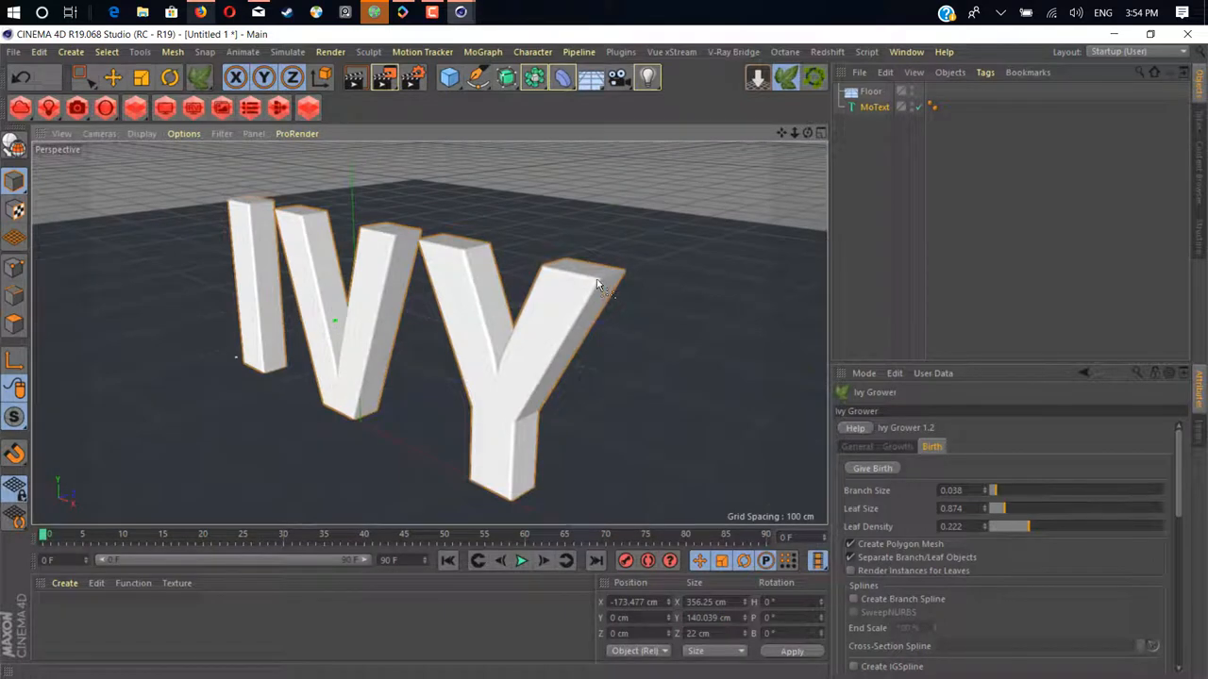
pyautogui.moveTo(594, 283); pyautogui.dragTo(504, 363)
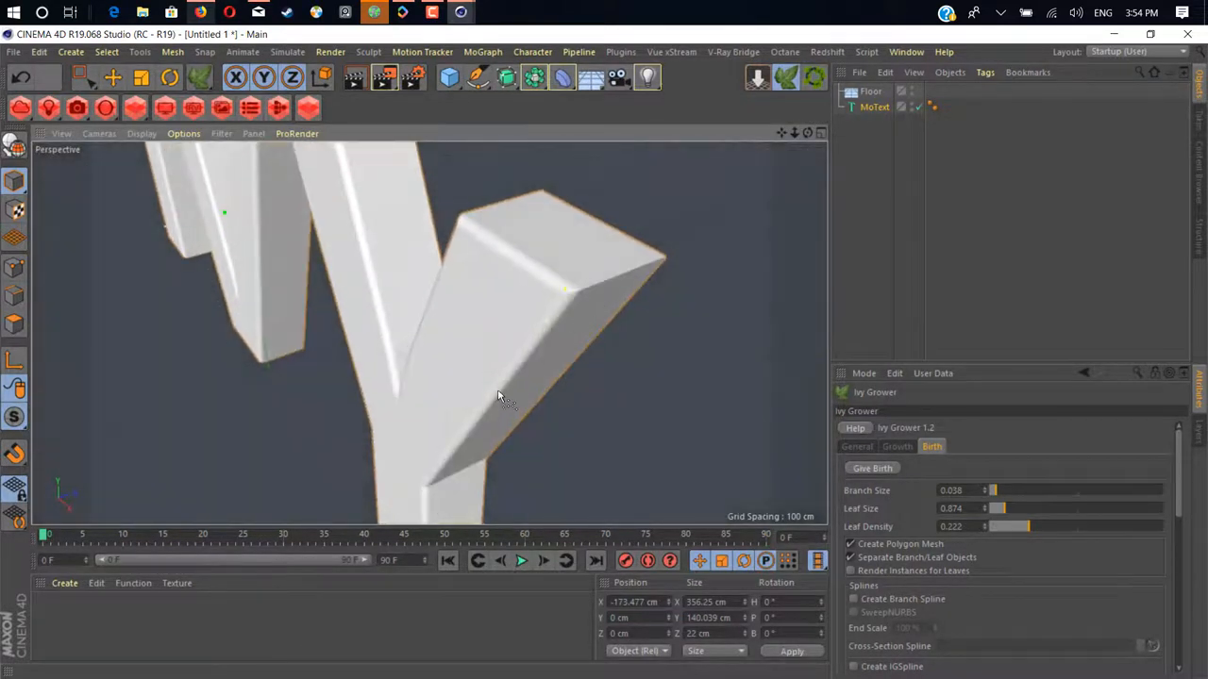
pyautogui.moveTo(500, 396); pyautogui.dragTo(524, 316)
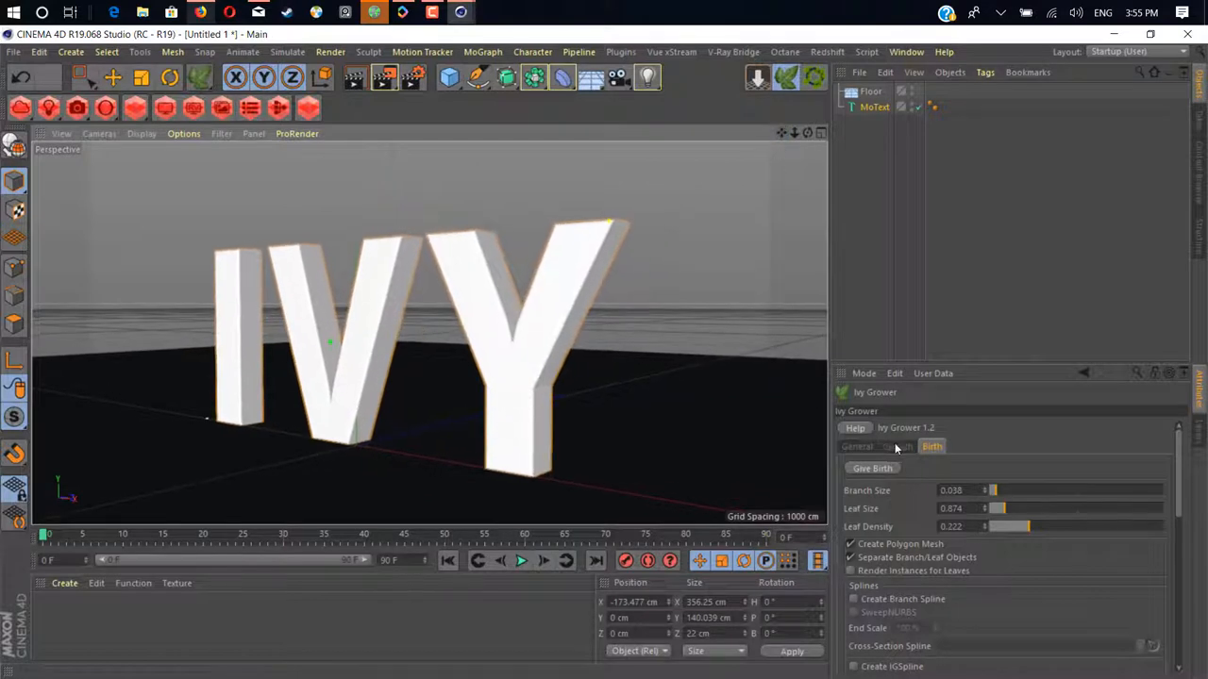
pyautogui.click(897, 446)
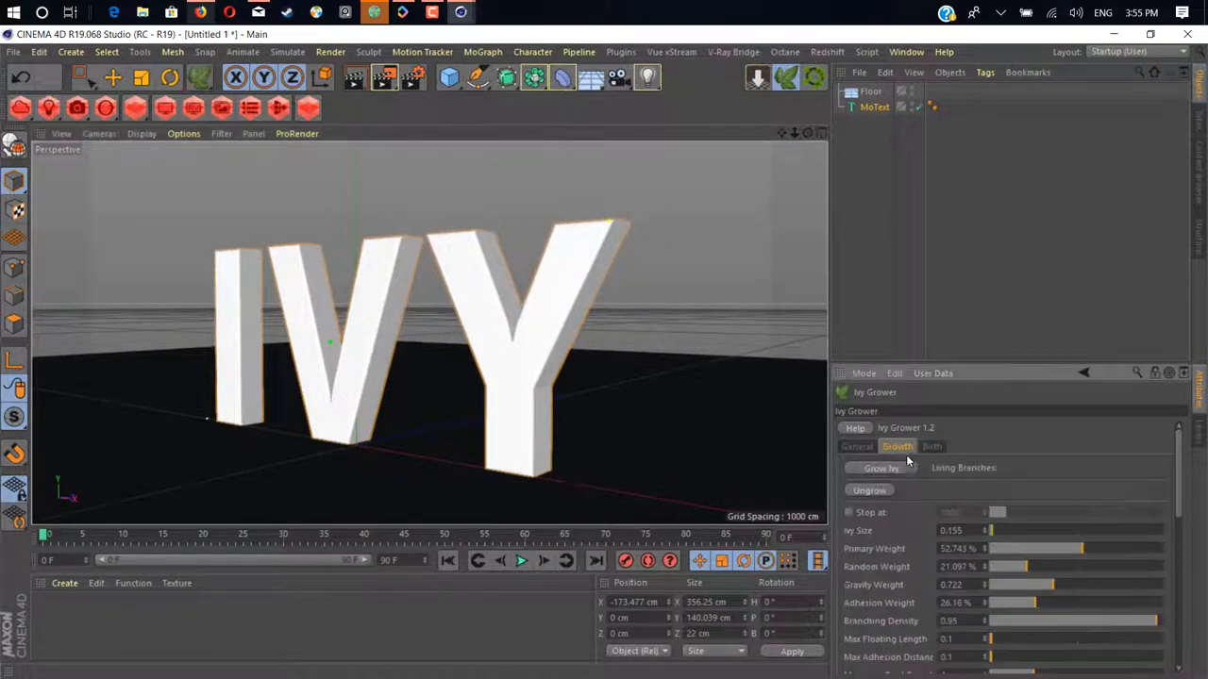
# Grow bare ivy branches up the letter Y, then show the Birth settings
pyautogui.click(880, 468)
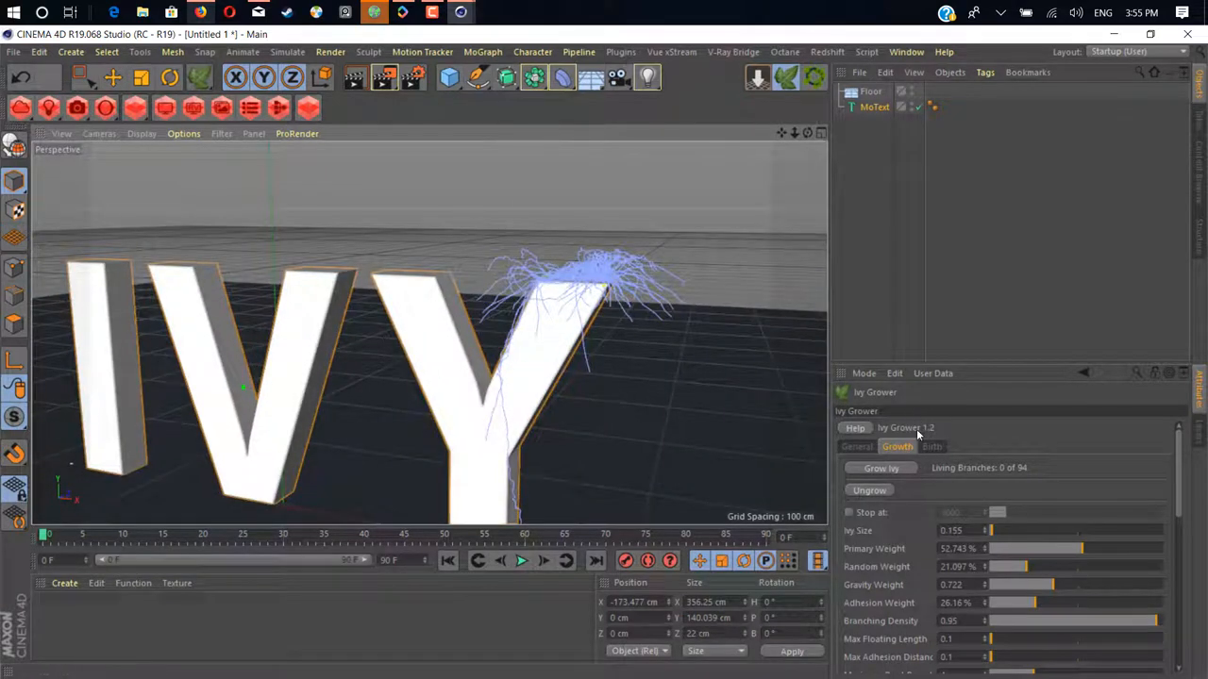
pyautogui.click(932, 445)
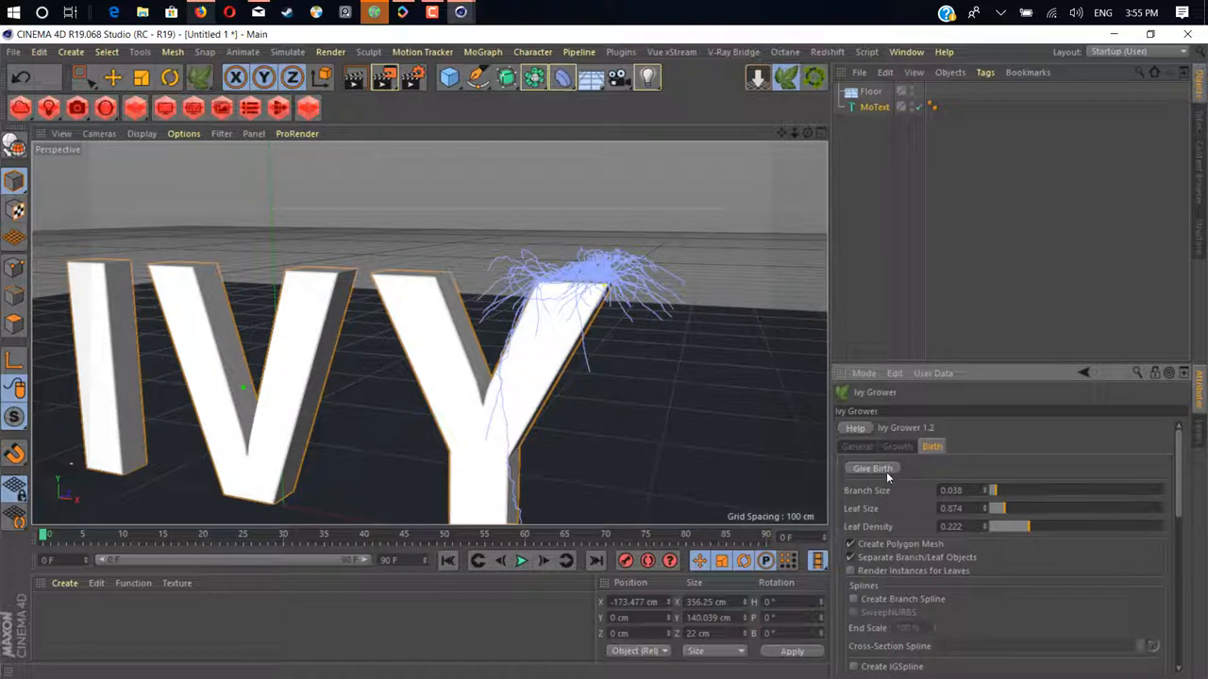
# Give Birth to leaves on the Y's ivy and adjust Leaf Density
pyautogui.click(872, 468)
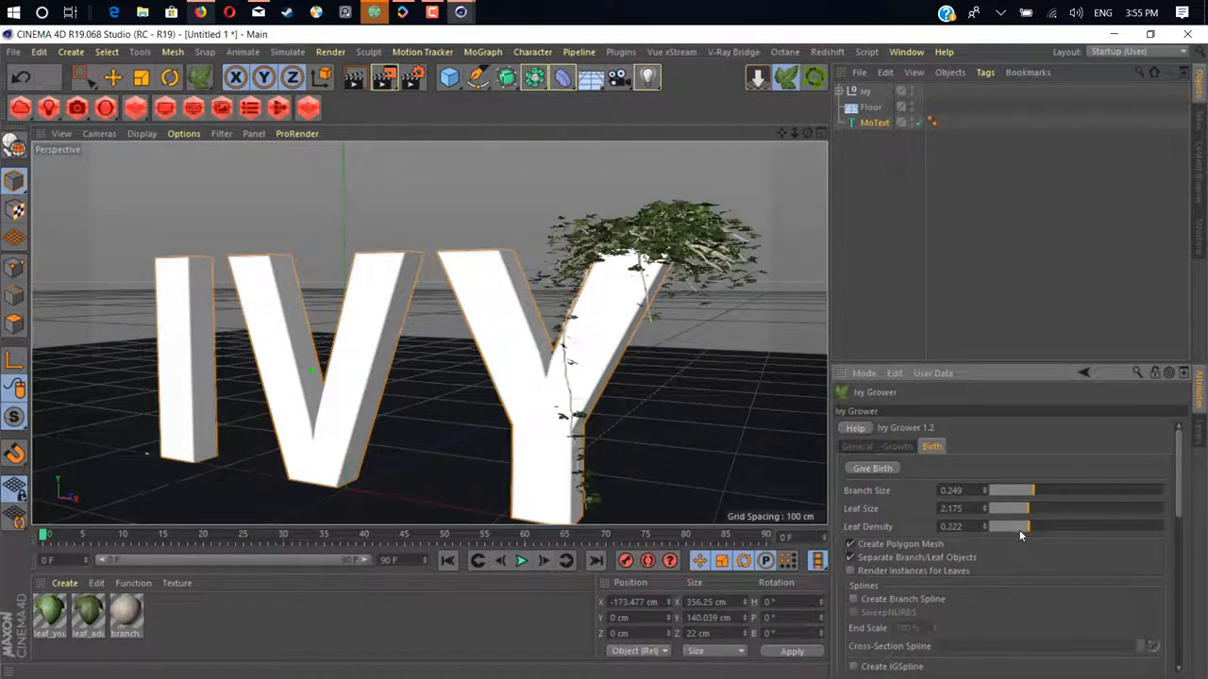
pyautogui.moveTo(1029, 490); pyautogui.dragTo(995, 490)
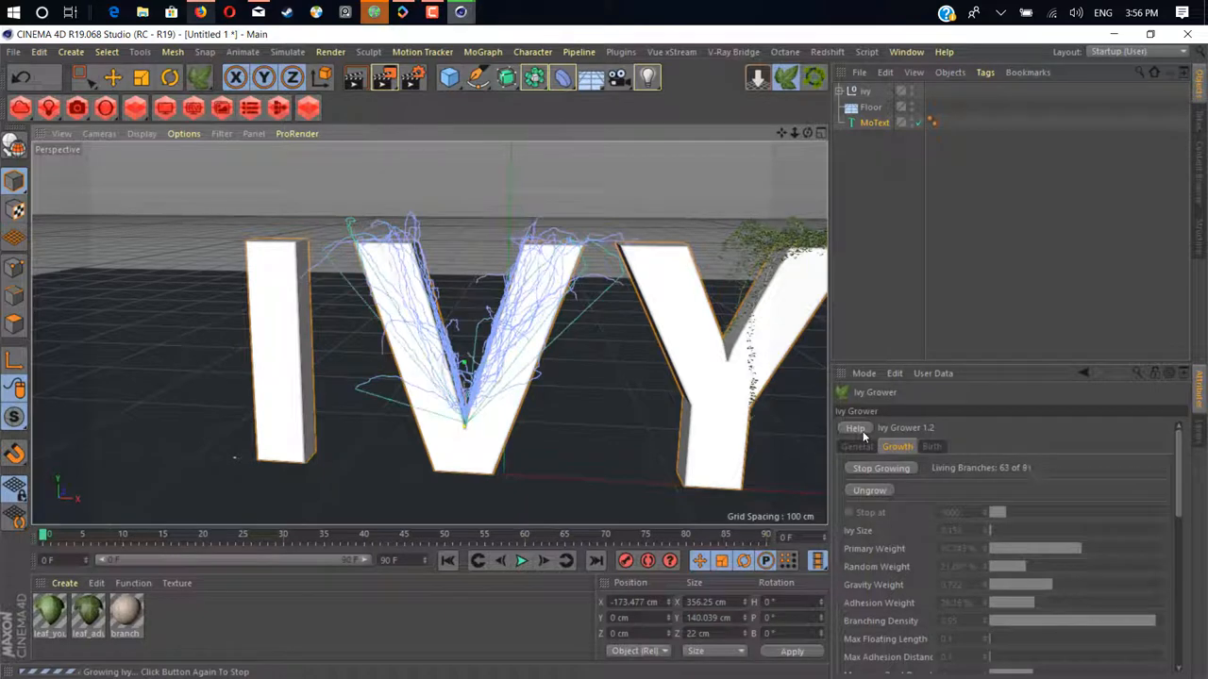
# Stop the ivy growing on the V and add its leaves
pyautogui.click(880, 468)
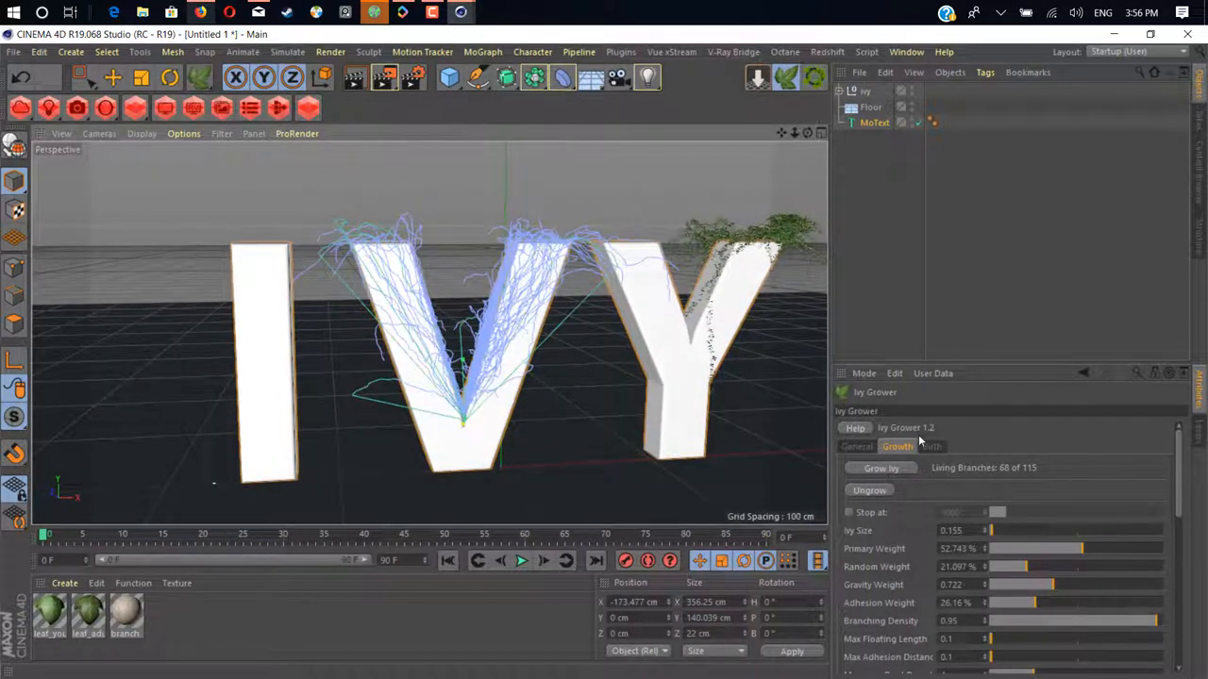
pyautogui.click(931, 446)
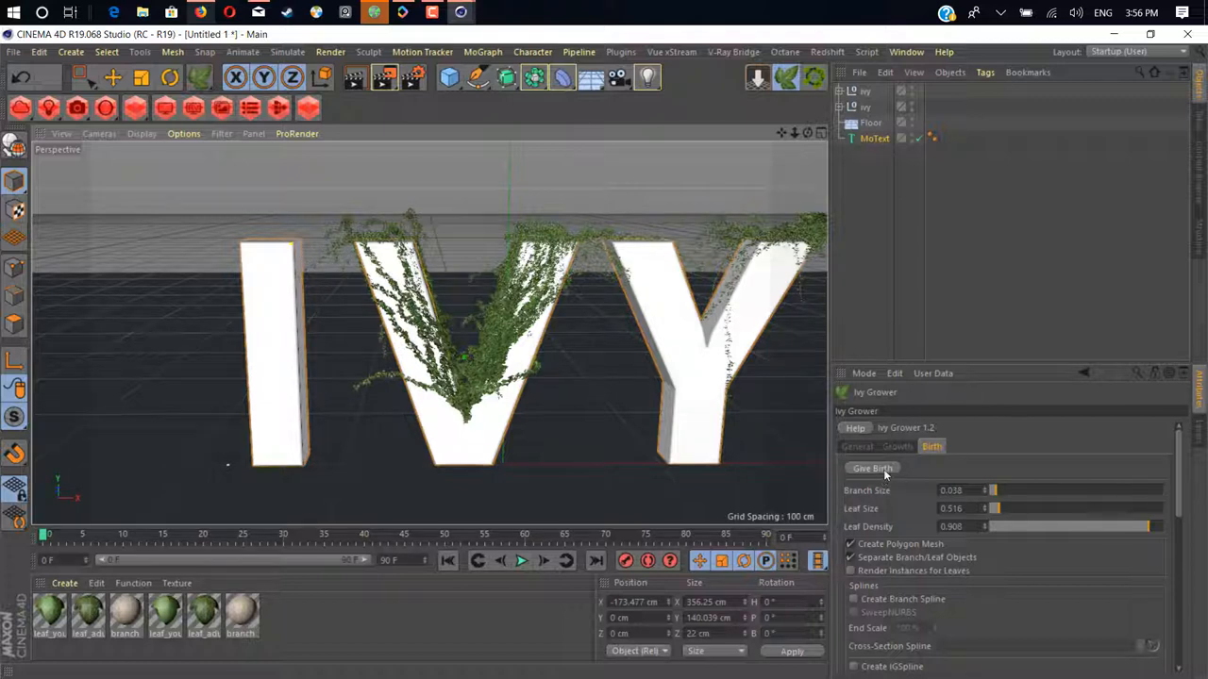
pyautogui.click(896, 446)
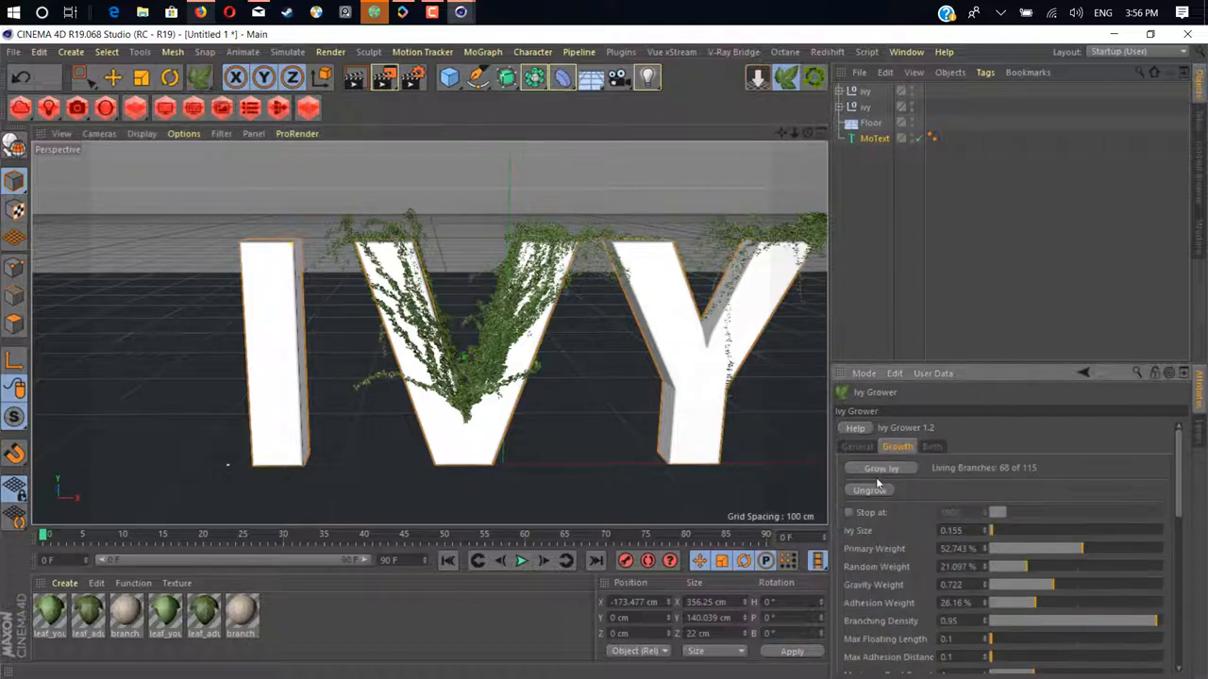
# Grow, stop and leaf ivy on the letter I, then start ivy inside the Y
pyautogui.click(881, 468)
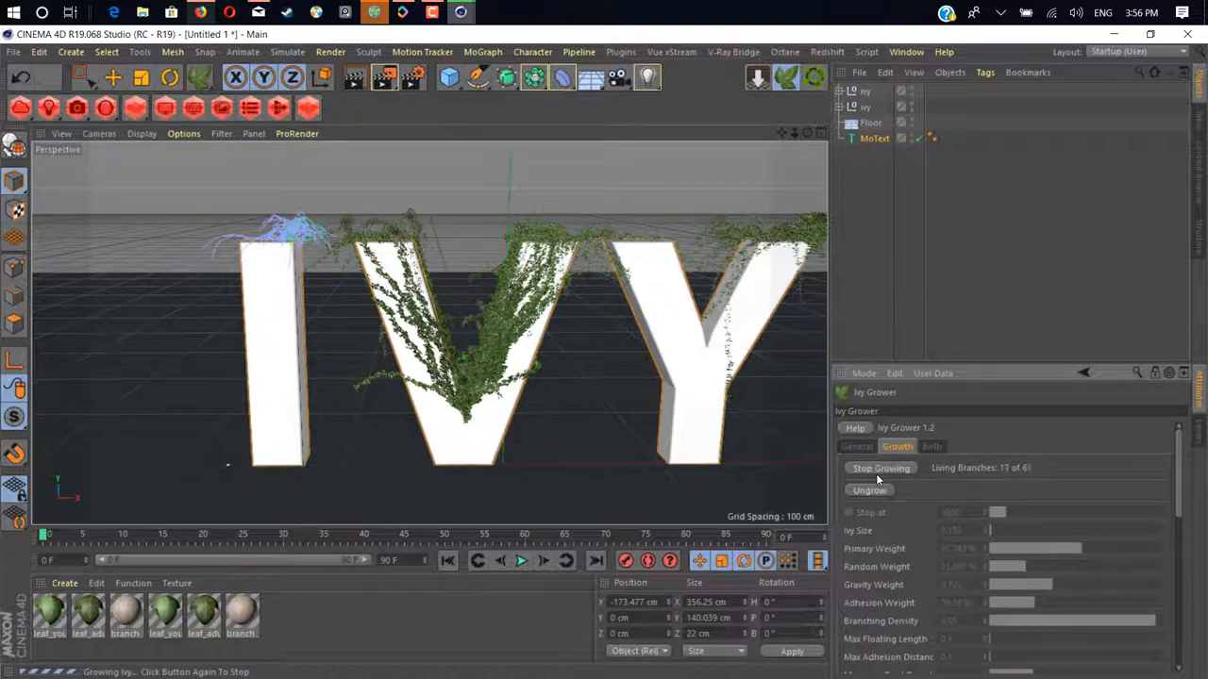
pyautogui.click(880, 468)
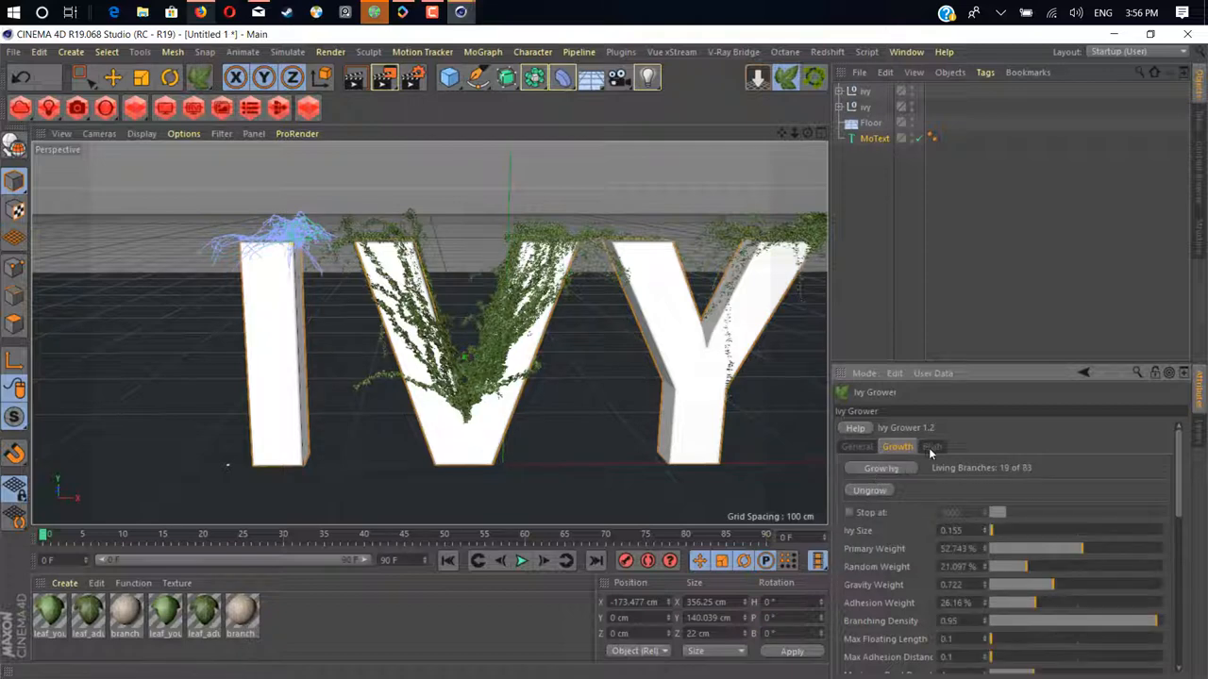
pyautogui.click(931, 446)
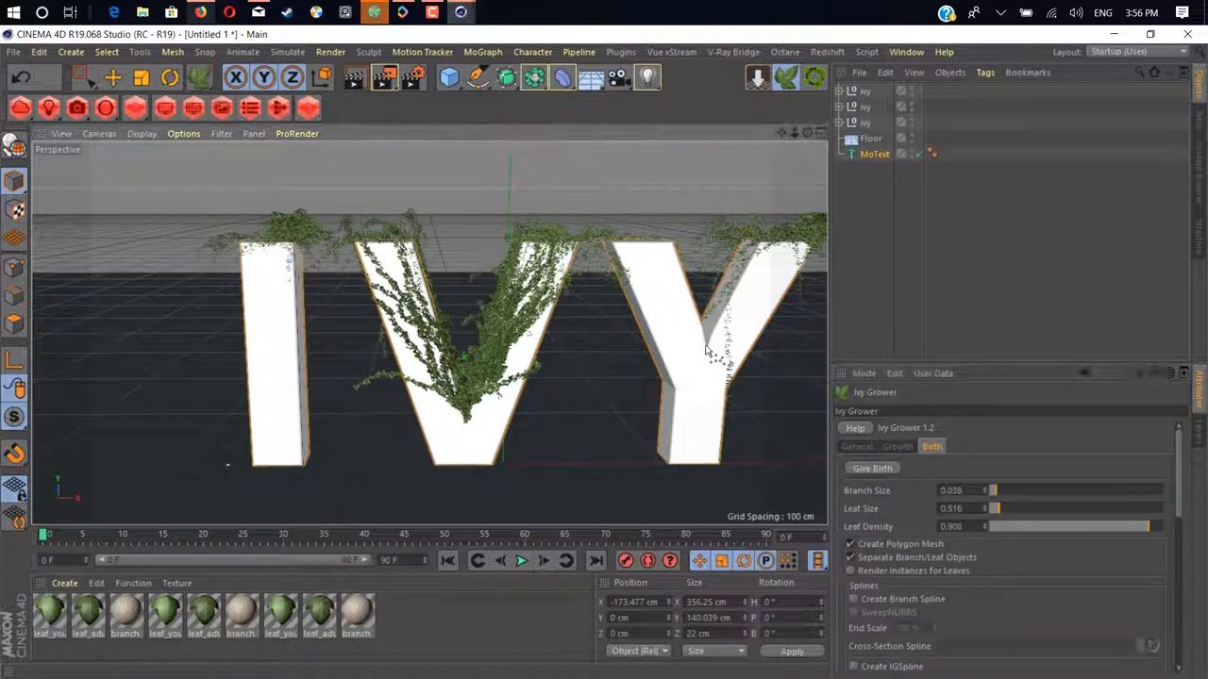
pyautogui.click(897, 446)
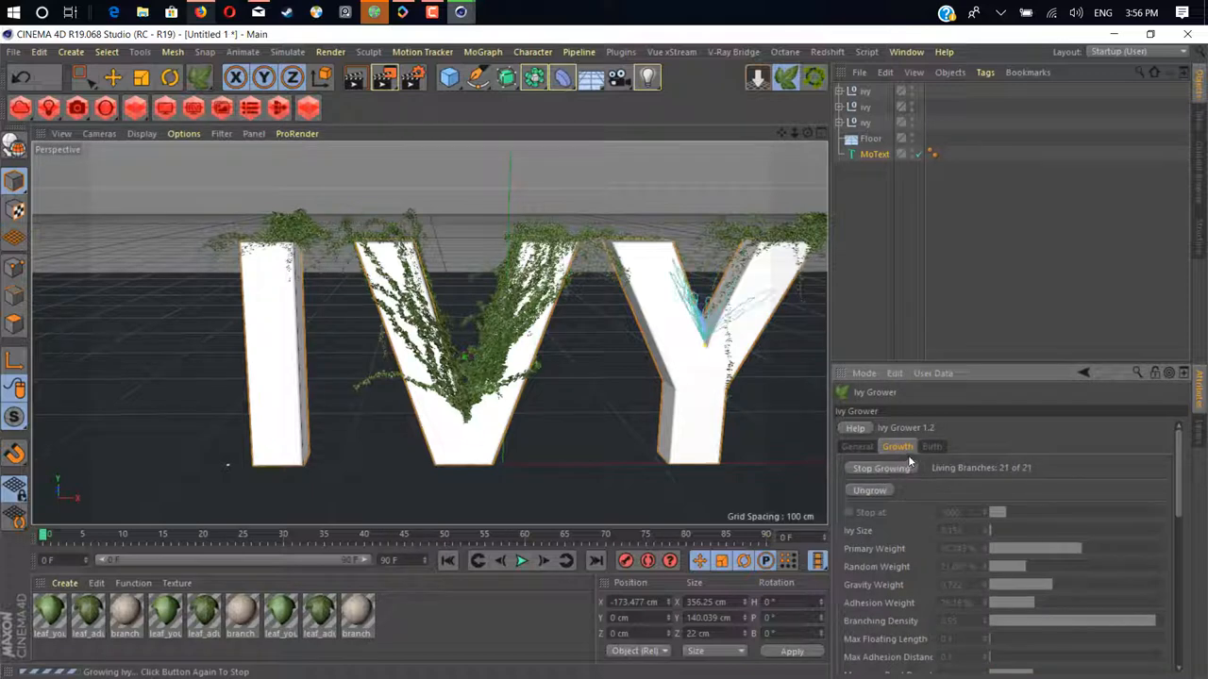
pyautogui.click(931, 446)
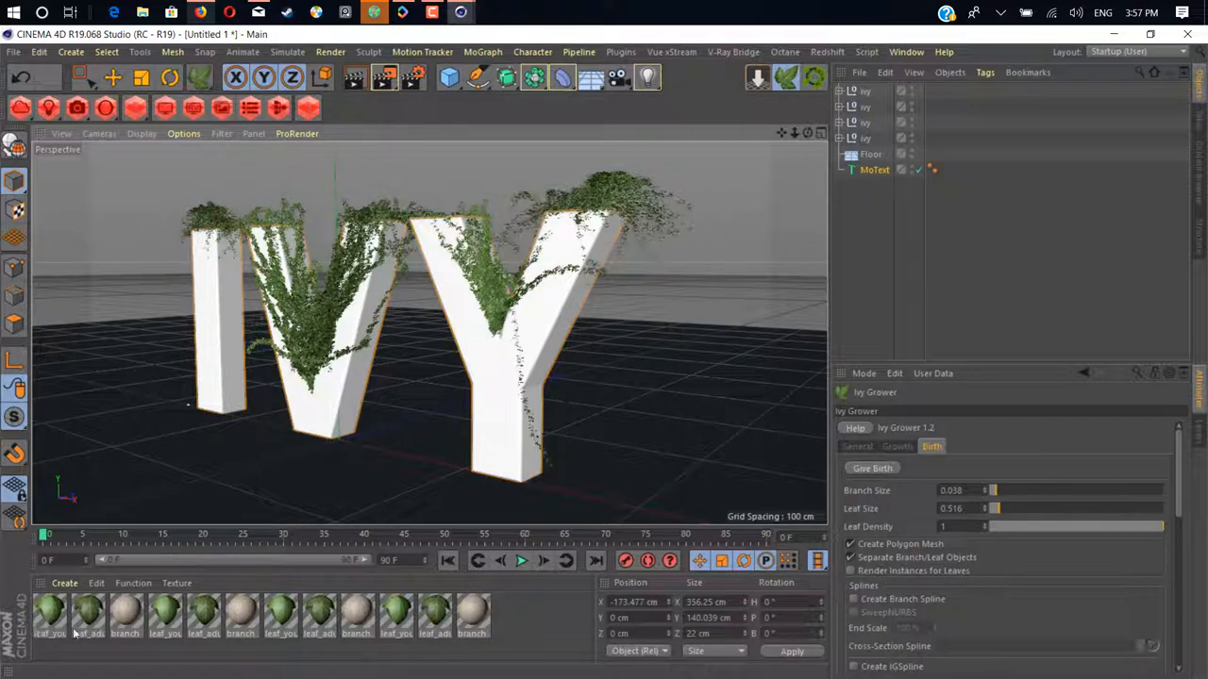
# Inspect a young-leaf material and remove duplicate leaf materials in the Material Manager
pyautogui.click(165, 618)
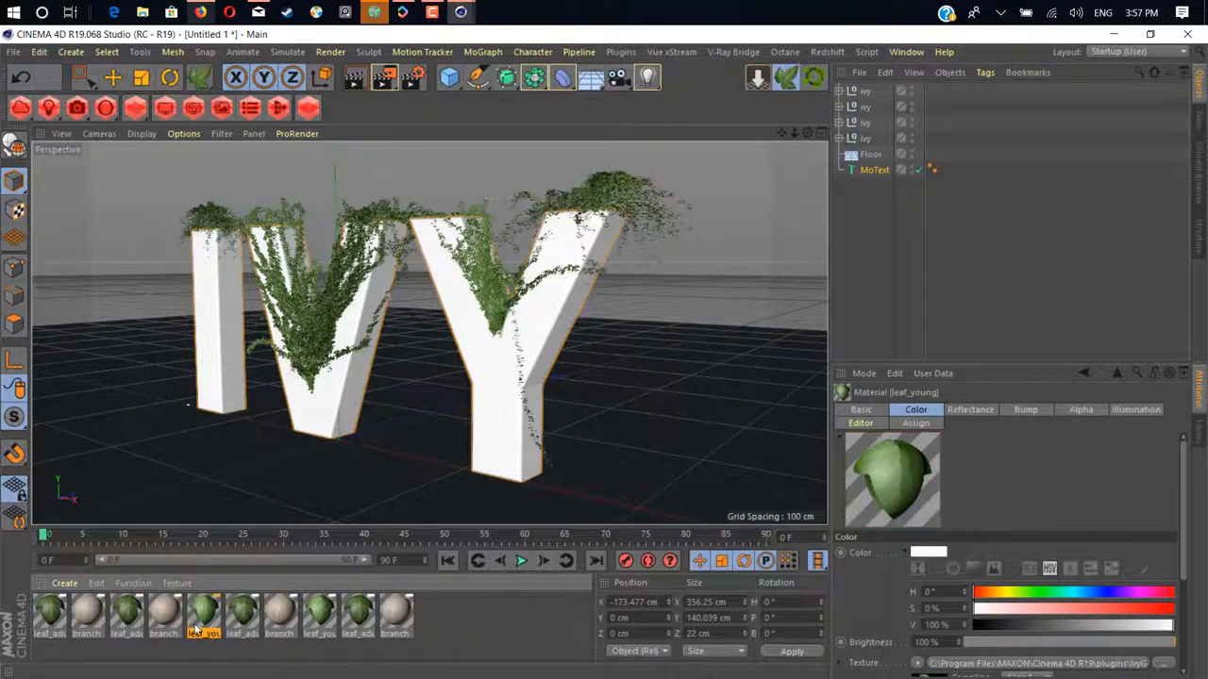
pyautogui.click(279, 613)
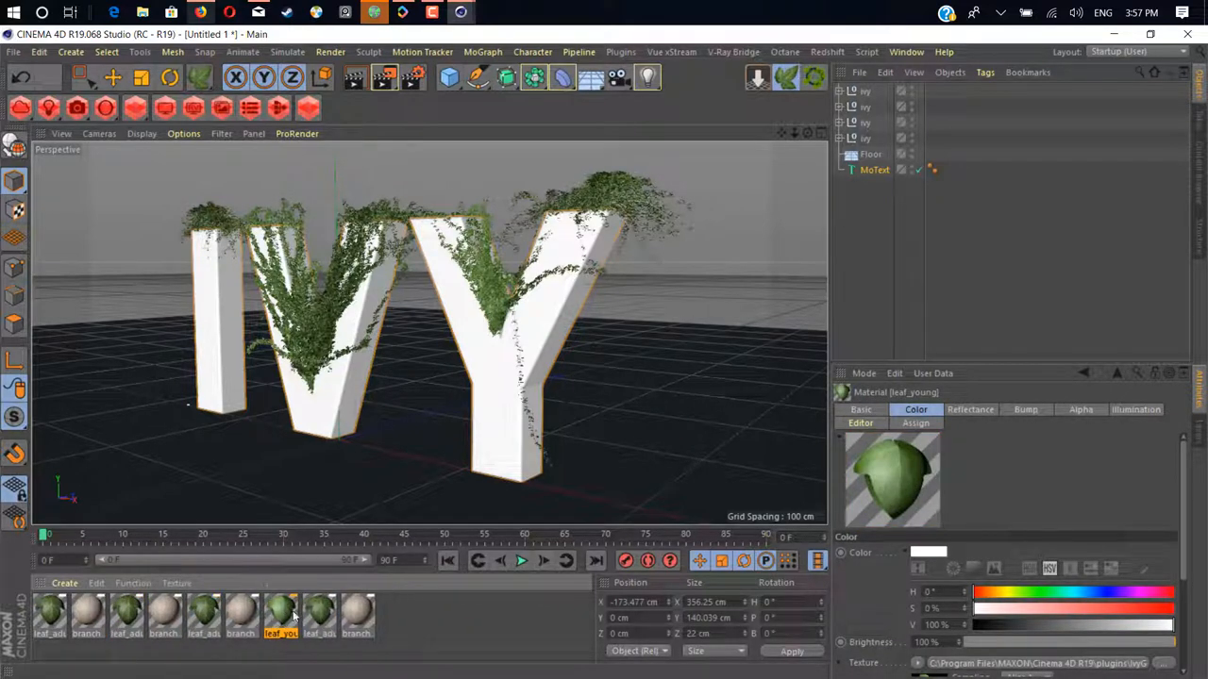
pyautogui.click(204, 613)
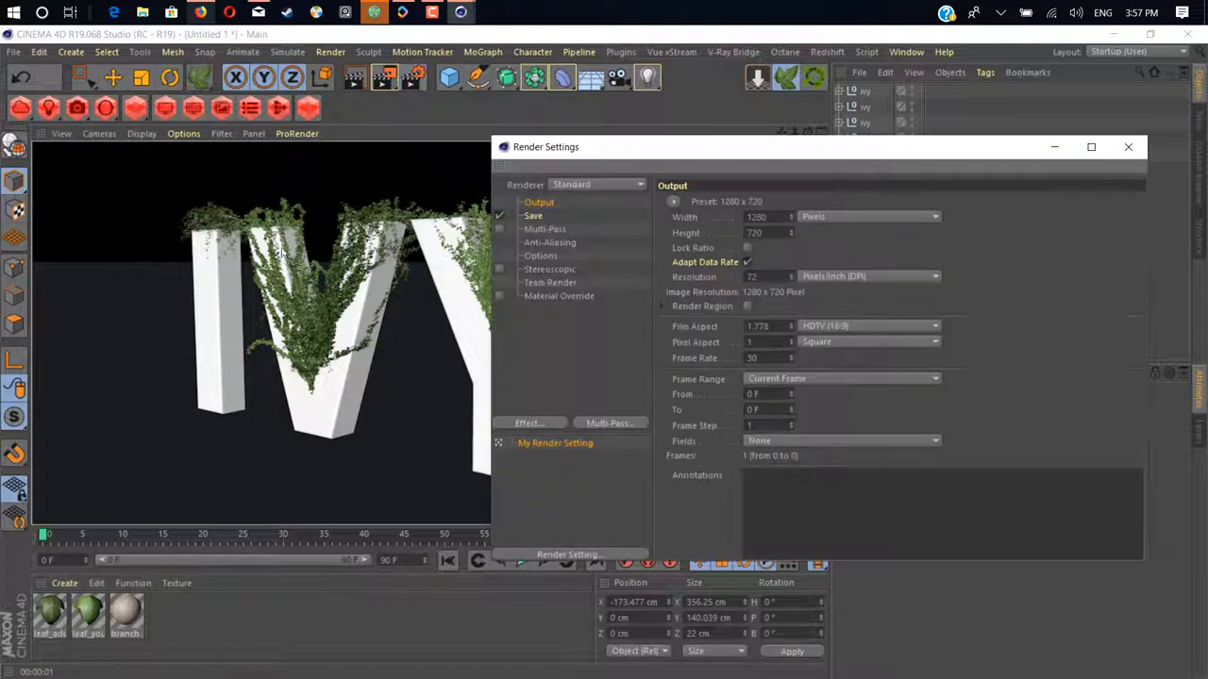
# Close Render Settings and start a test render of the ivy-covered IVY letters
pyautogui.click(563, 308)
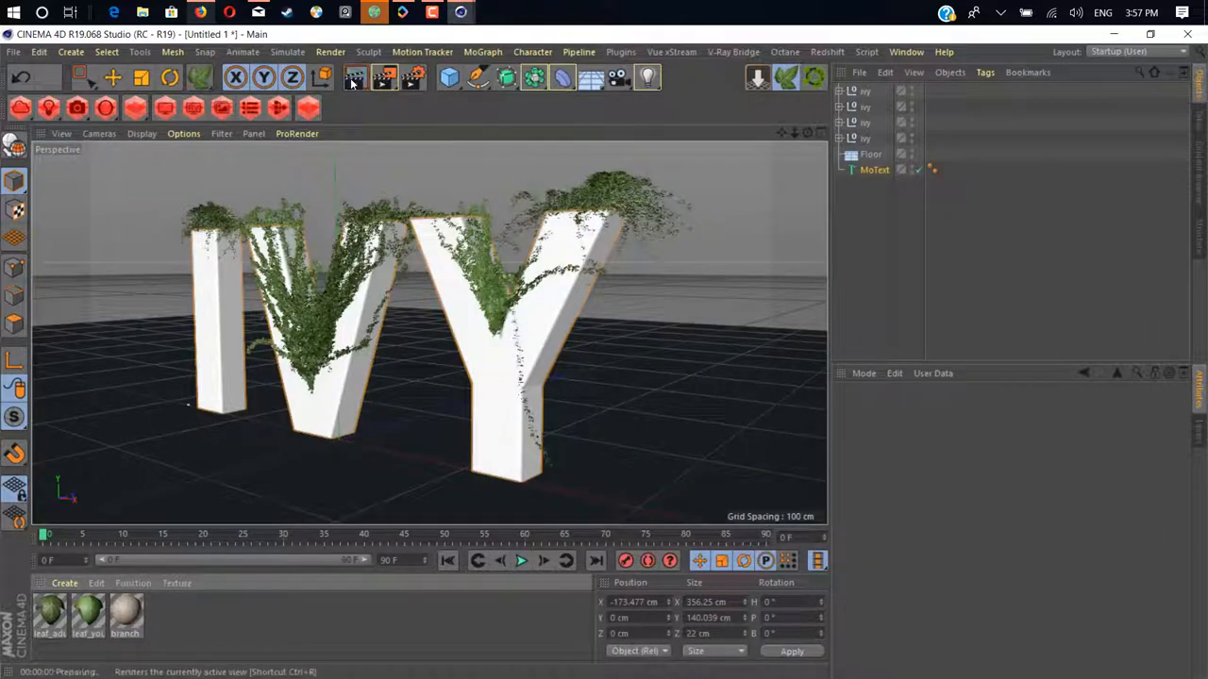
pyautogui.click(354, 78)
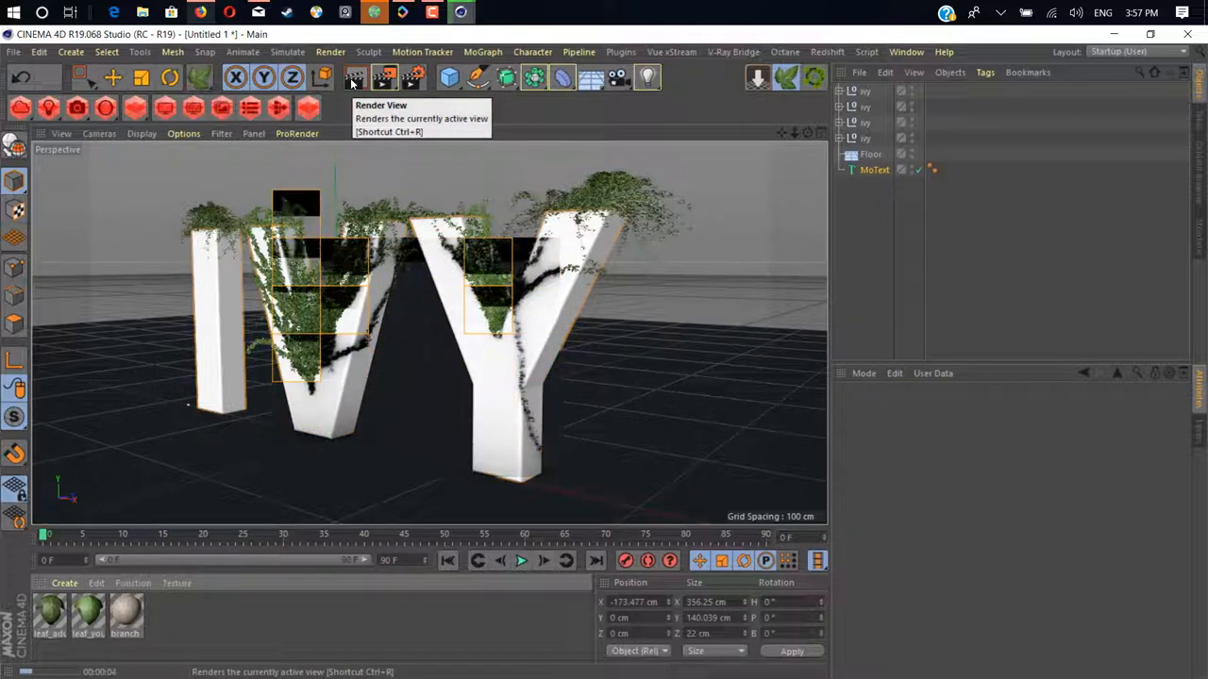
pyautogui.moveTo(562, 340)
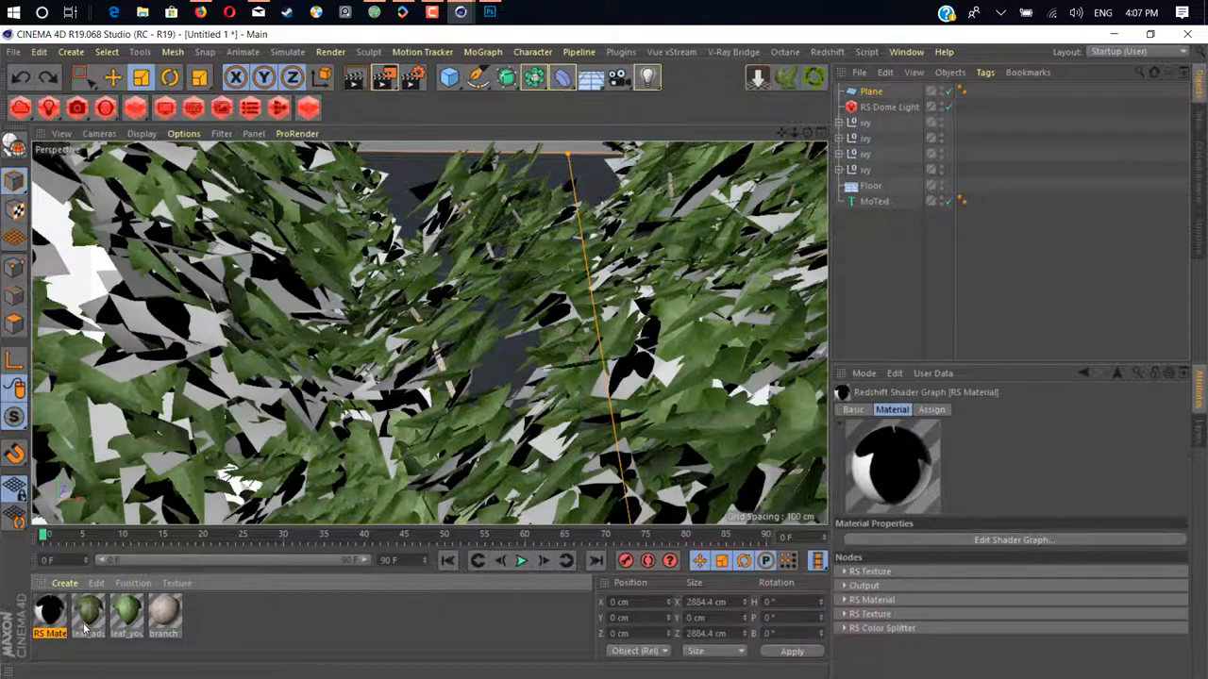
# Select the leaf_adult material in the Material Manager to show its settings
pyautogui.click(88, 613)
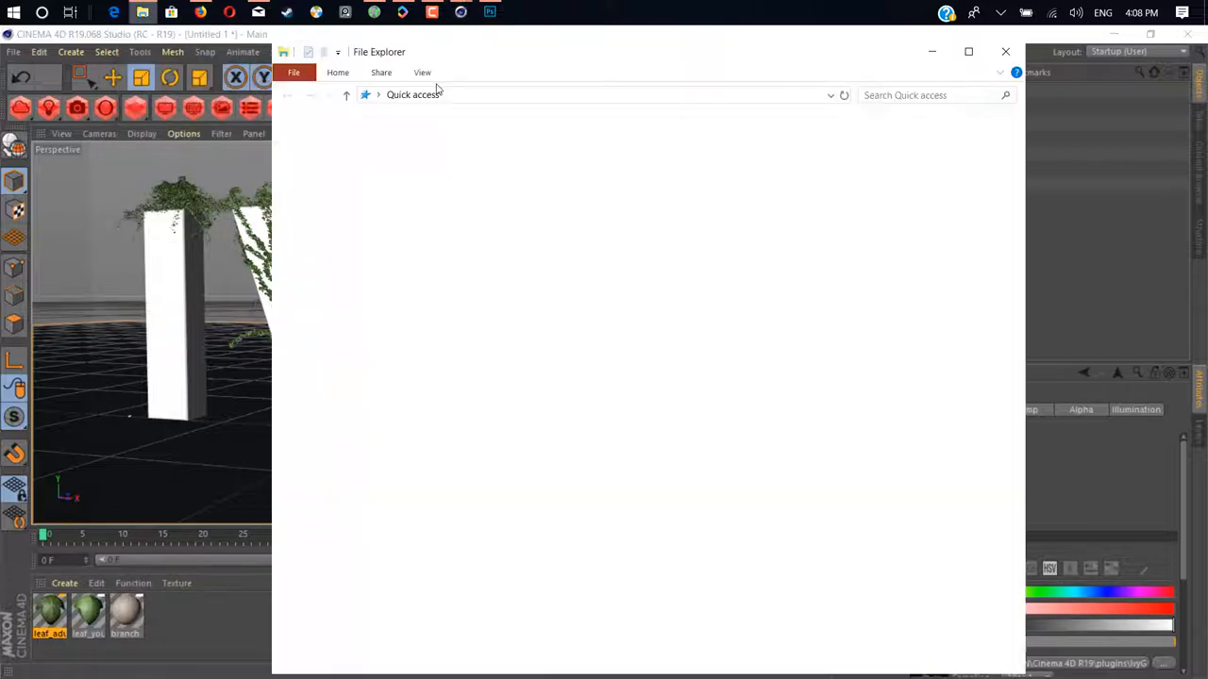
# Browse the IvyGrower plugin's textures folder of leaf and branch maps, then close File Explorer
pyautogui.click(604, 94)
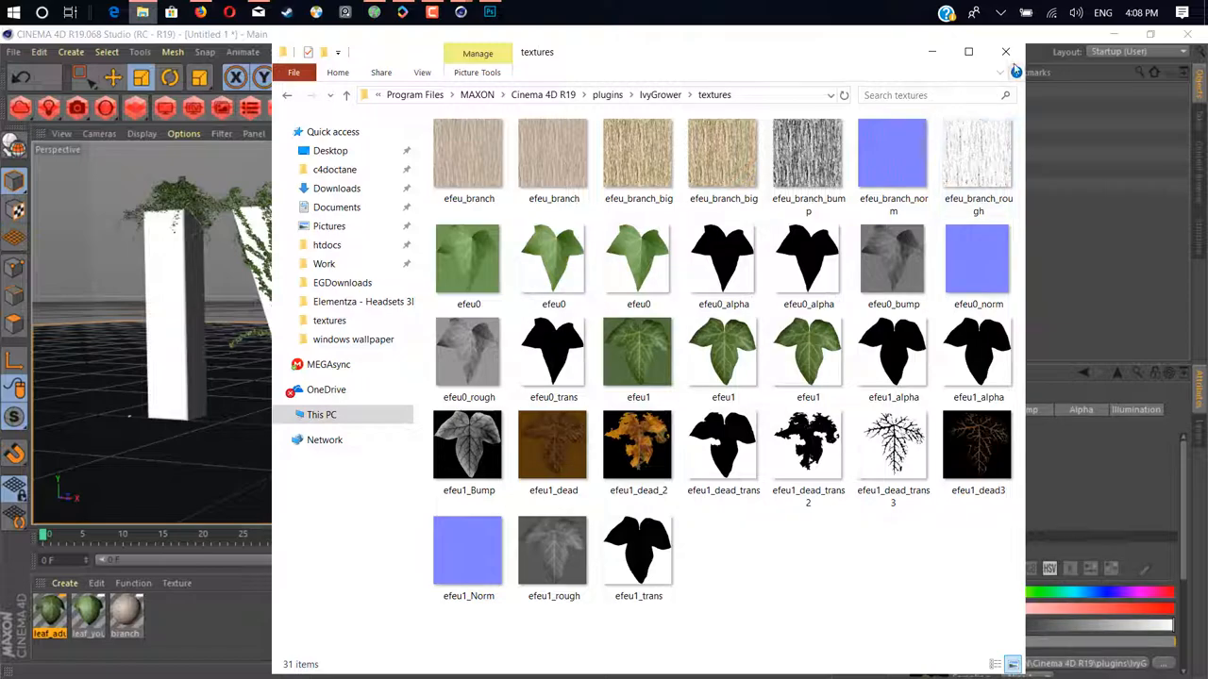
pyautogui.click(1005, 51)
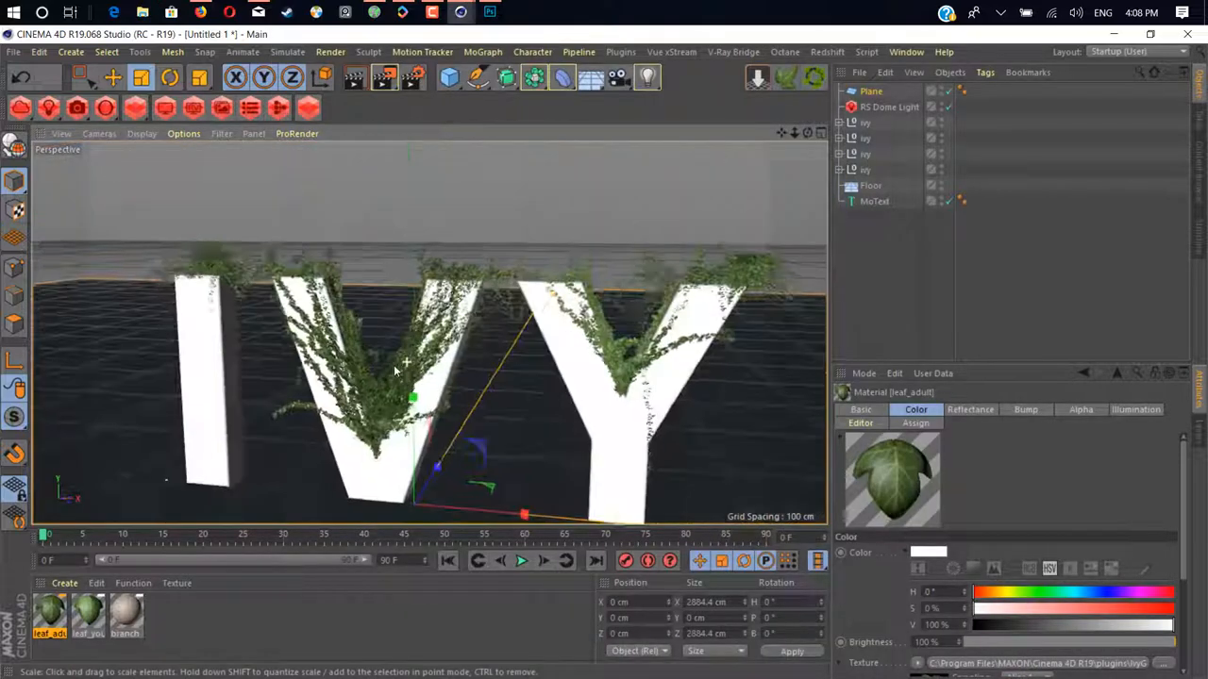